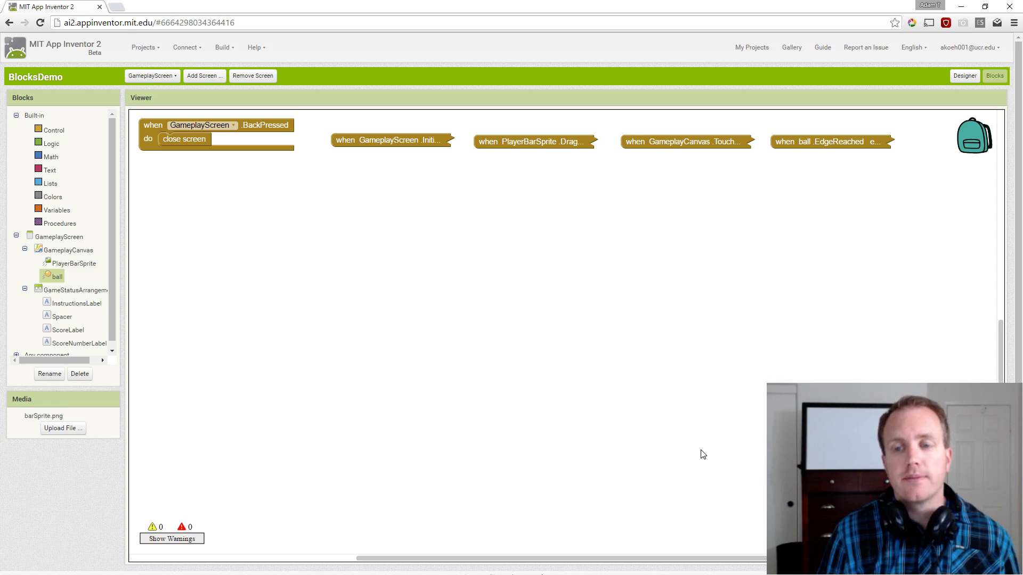
{"action": "mouse_move", "coordinate": [685, 439]}
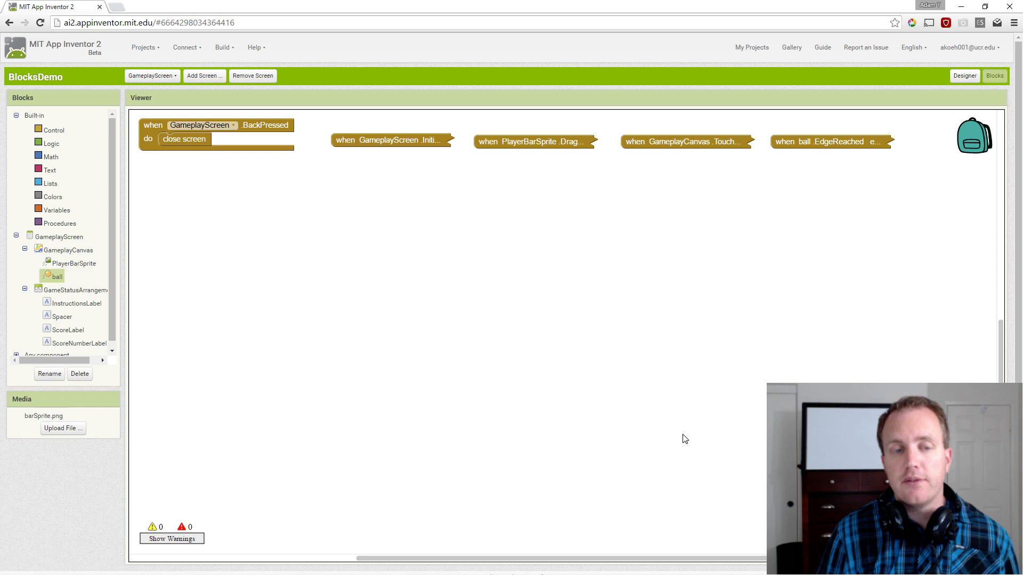
{"action": "mouse_move", "coordinate": [579, 411]}
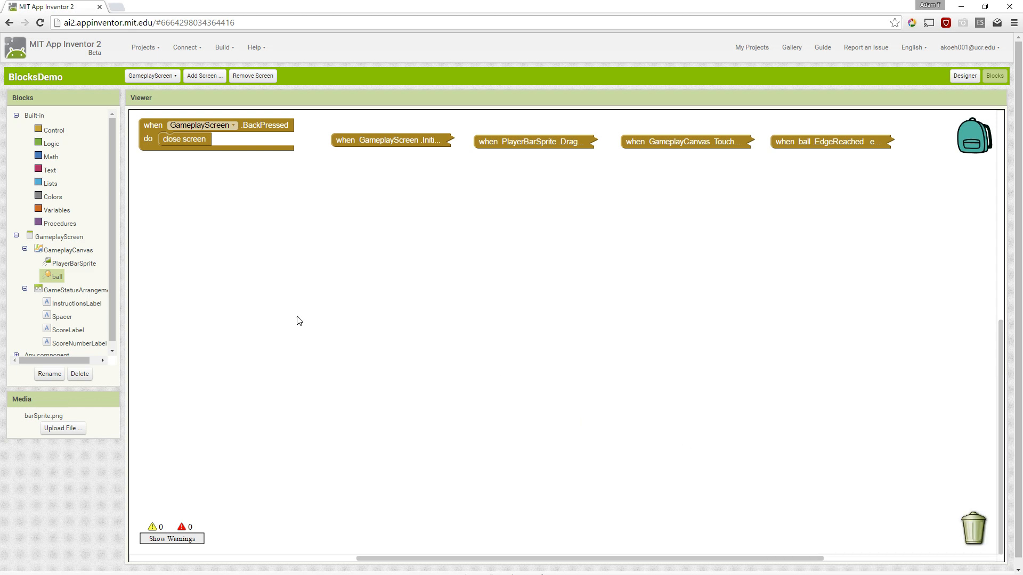
{"action": "mouse_move", "coordinate": [63, 230]}
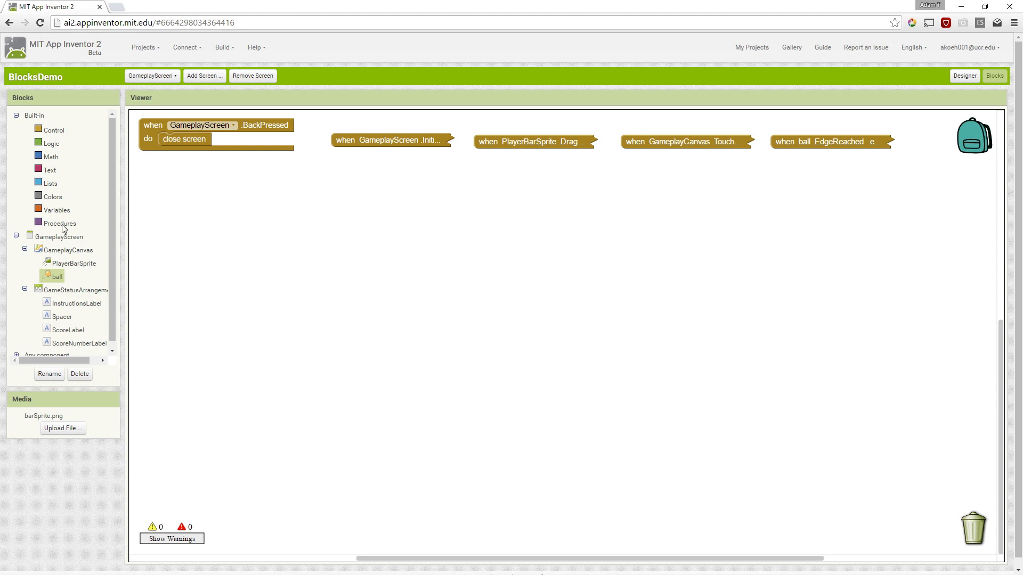
Step: Get the 'to procedure result' block procedure2 from the Built-in Procedures drawer
{"action": "left_click", "coordinate": [57, 223]}
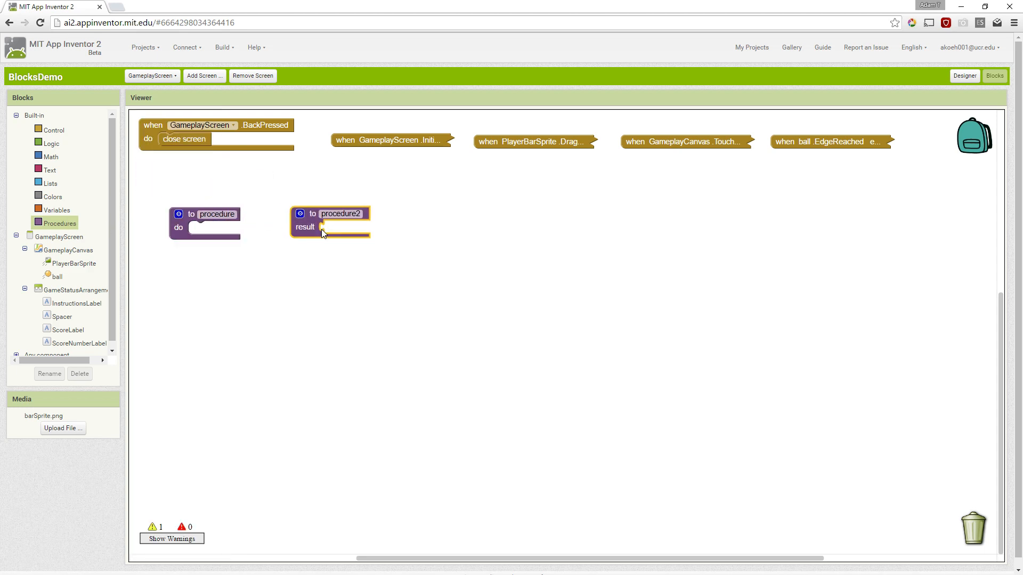
{"action": "mouse_move", "coordinate": [323, 226]}
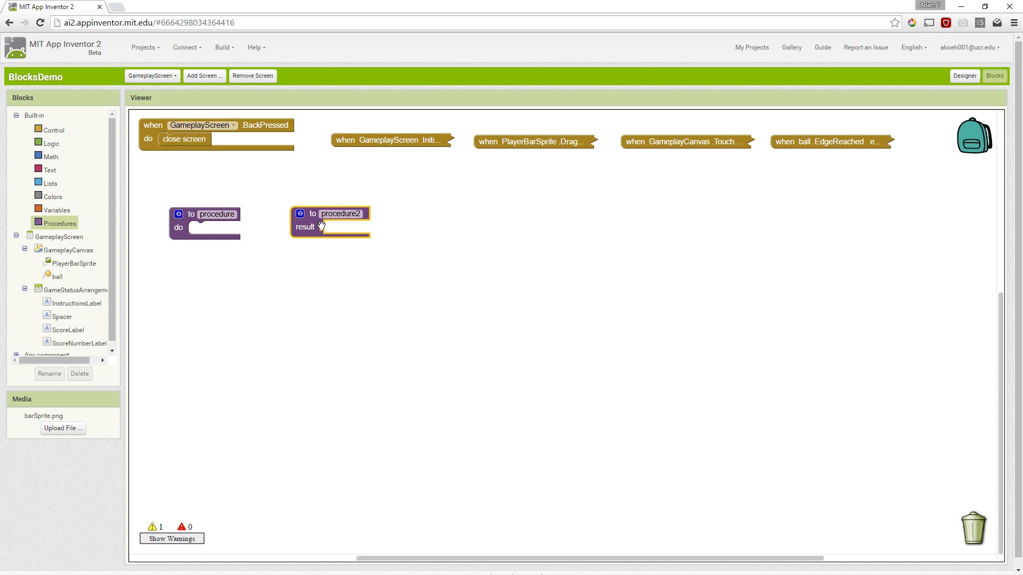
{"action": "mouse_move", "coordinate": [317, 234]}
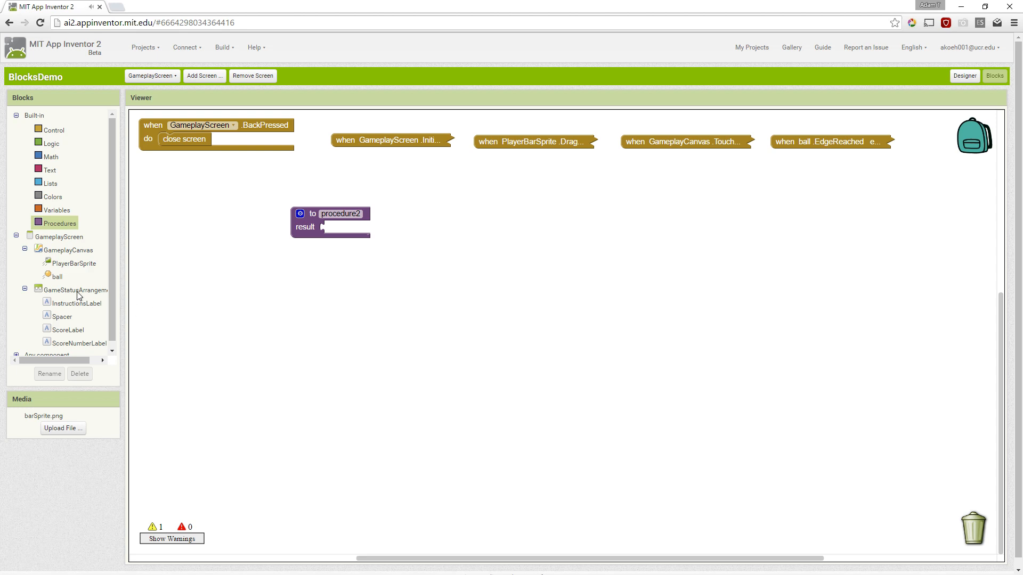
{"action": "mouse_move", "coordinate": [88, 289]}
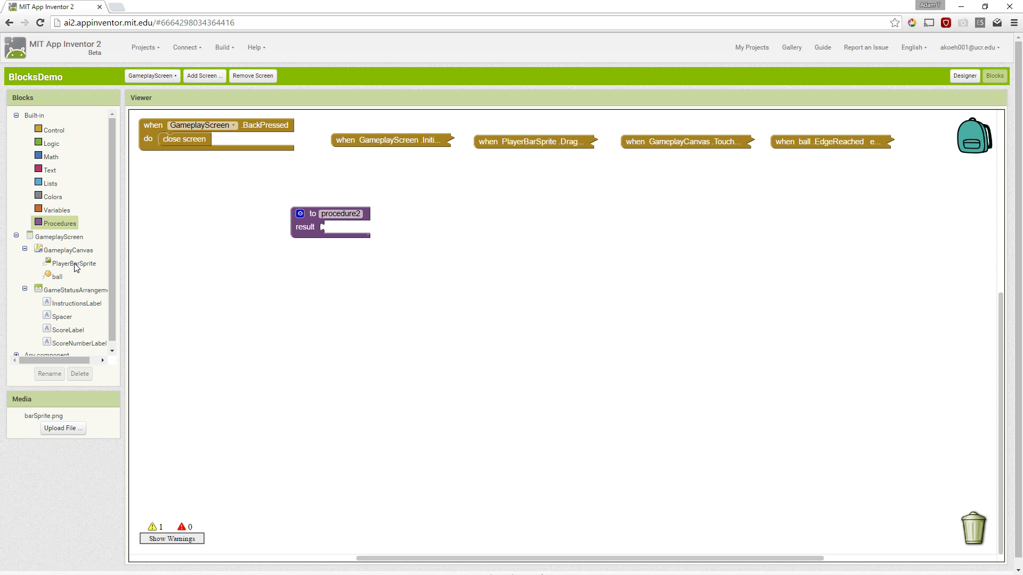
Step: Plug PlayerBarSprite.Width into procedure2's result, then detach and reattach it
{"action": "left_click", "coordinate": [73, 264]}
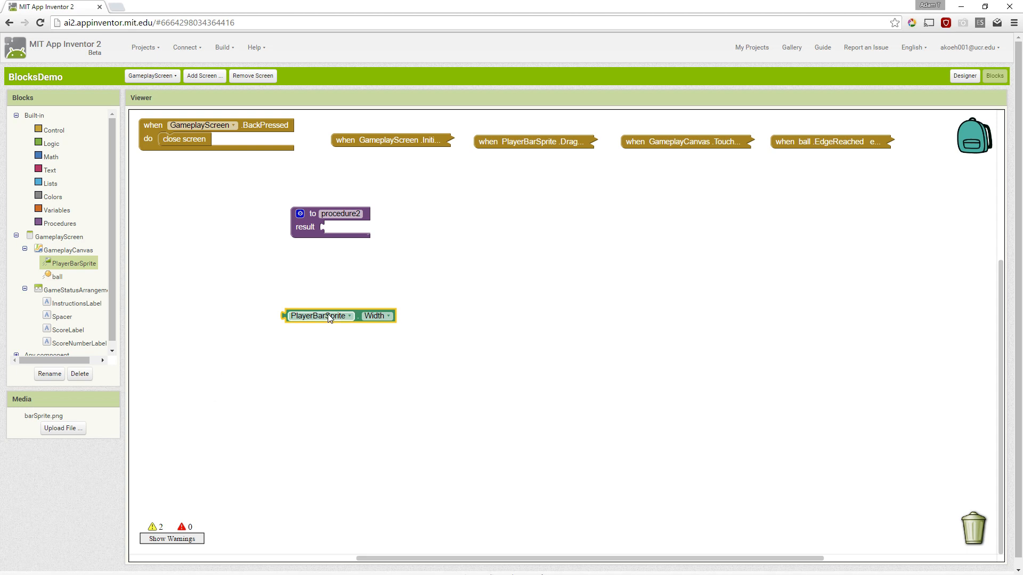
{"action": "left_click_drag", "start_coordinate": [332, 316], "coordinate": [373, 297]}
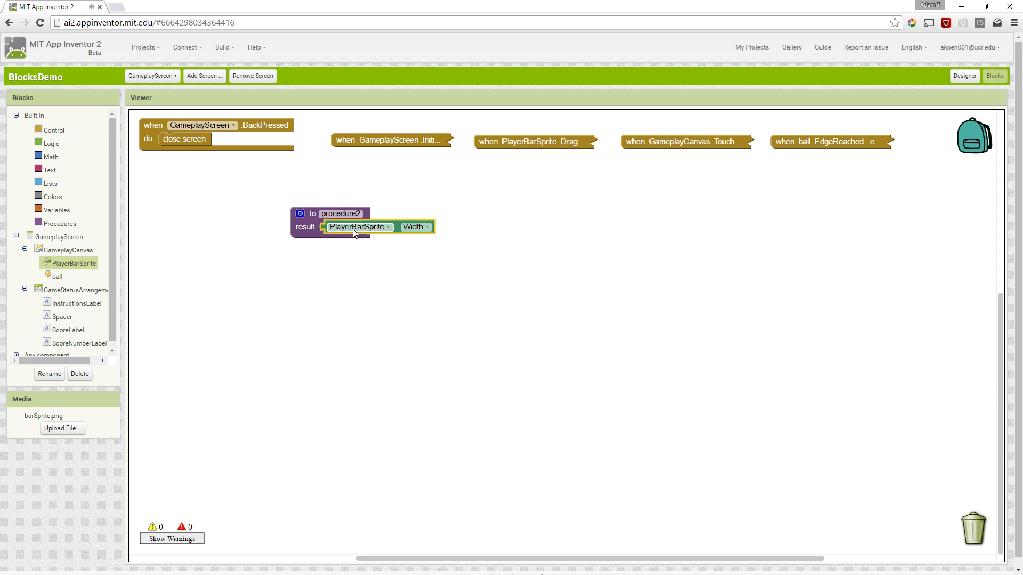
{"action": "left_click_drag", "start_coordinate": [357, 226], "coordinate": [453, 234]}
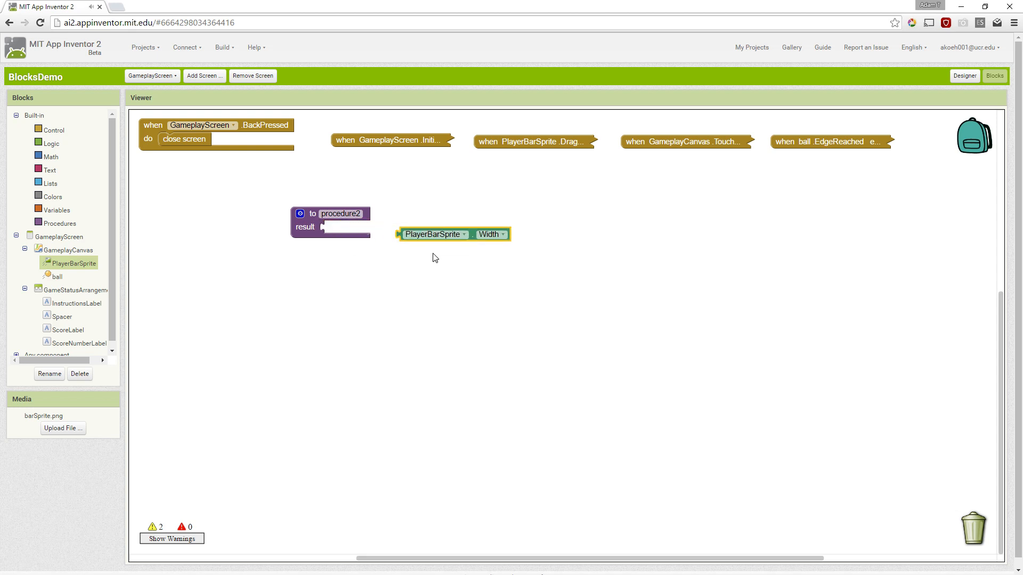
{"action": "left_click_drag", "start_coordinate": [434, 234], "coordinate": [366, 228]}
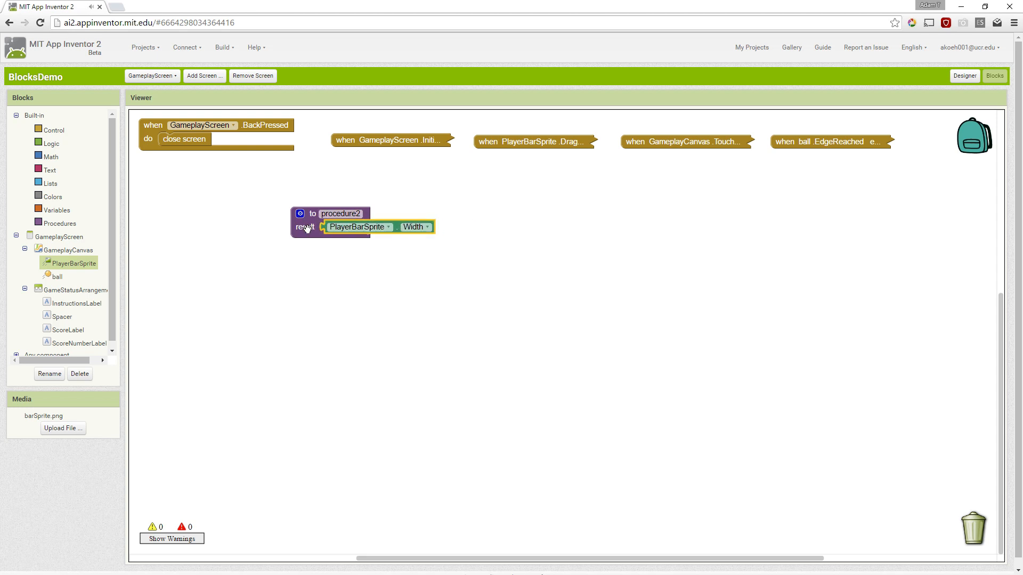
{"action": "mouse_move", "coordinate": [302, 229]}
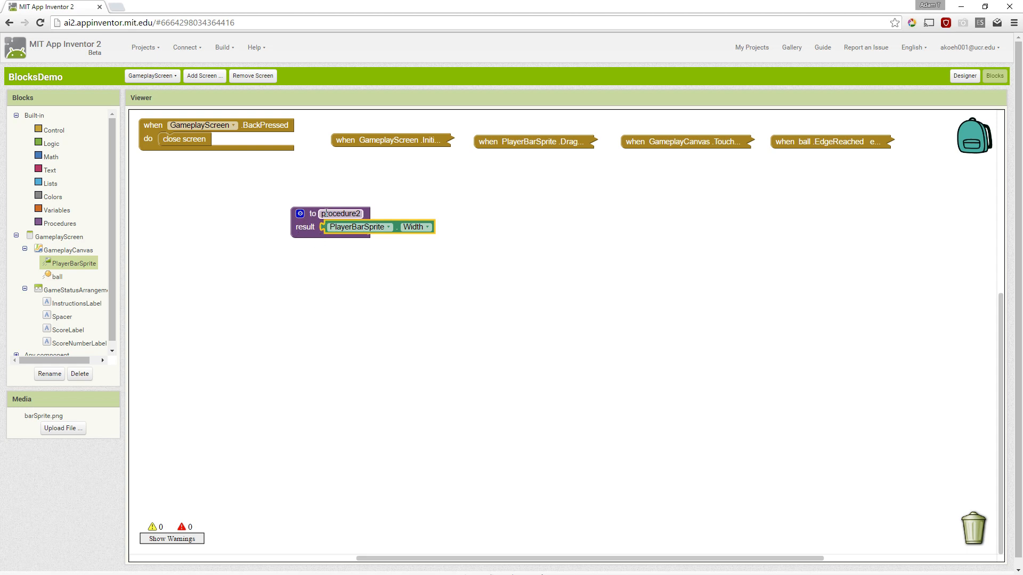
Step: Trash the Width getter and reposition procedure2 in the workspace
{"action": "left_click_drag", "start_coordinate": [358, 226], "coordinate": [391, 233]}
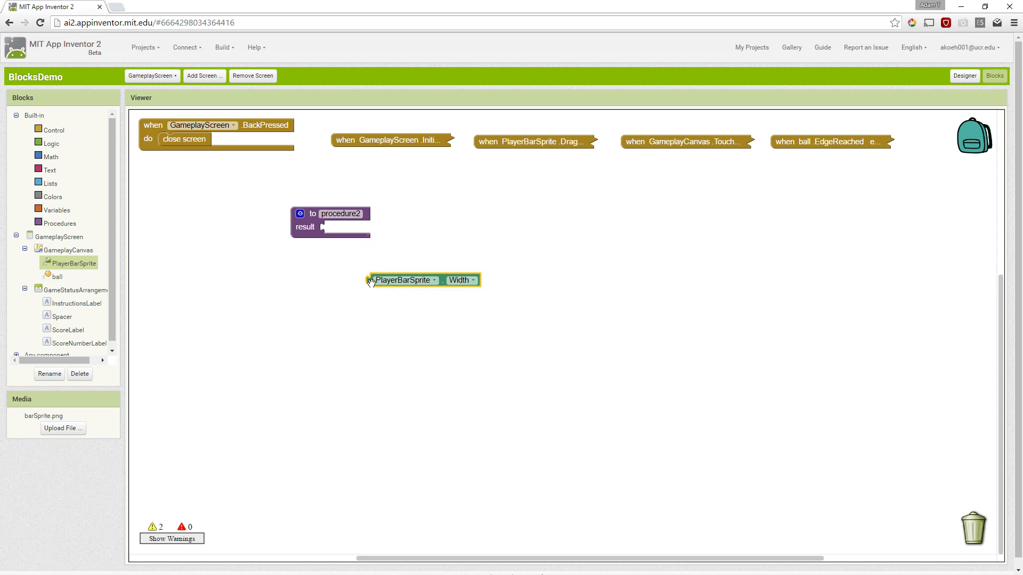
{"action": "left_click_drag", "start_coordinate": [423, 280], "coordinate": [972, 529]}
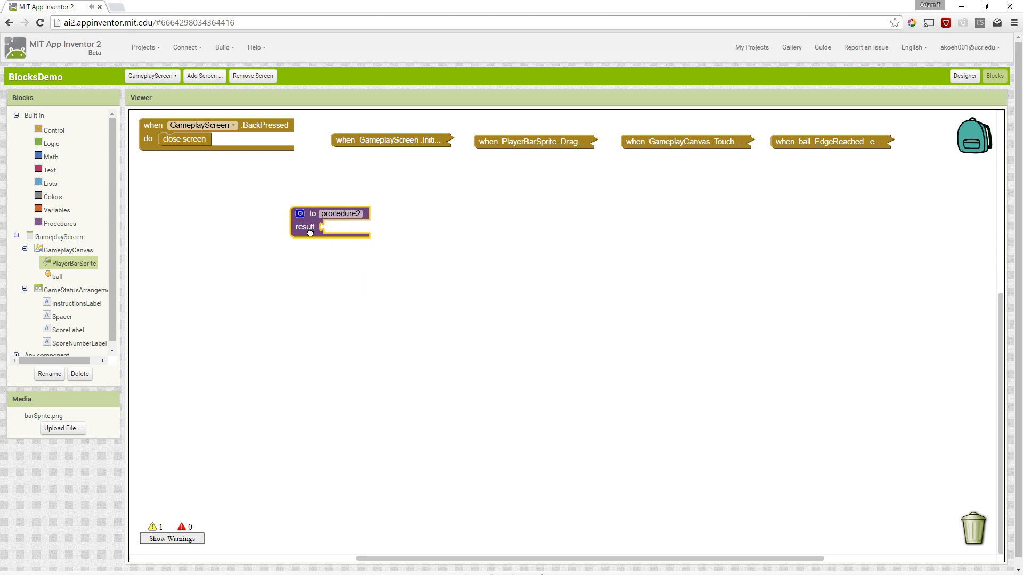
{"action": "left_click_drag", "start_coordinate": [330, 222], "coordinate": [365, 241]}
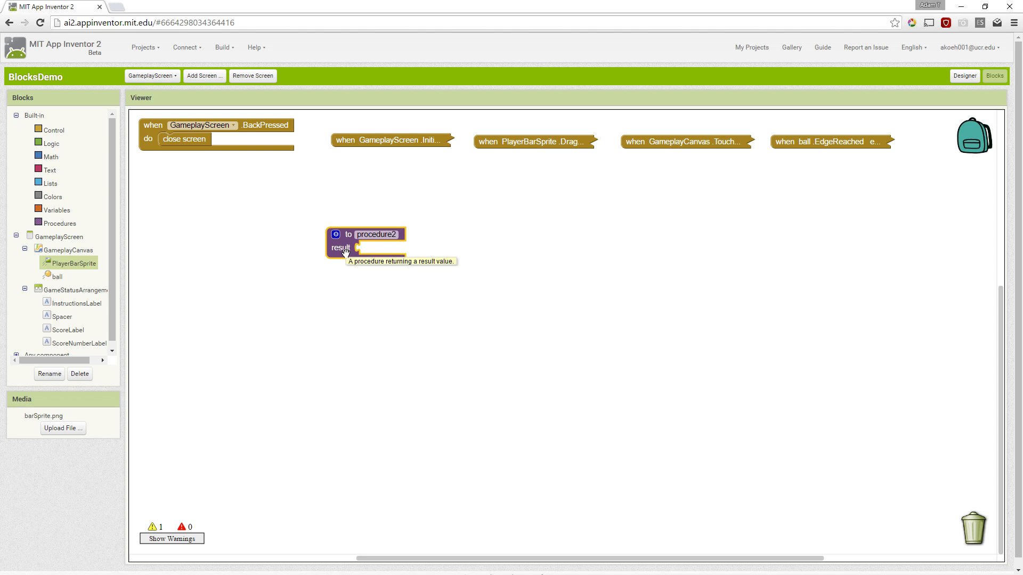
{"action": "left_click_drag", "start_coordinate": [375, 244], "coordinate": [418, 241]}
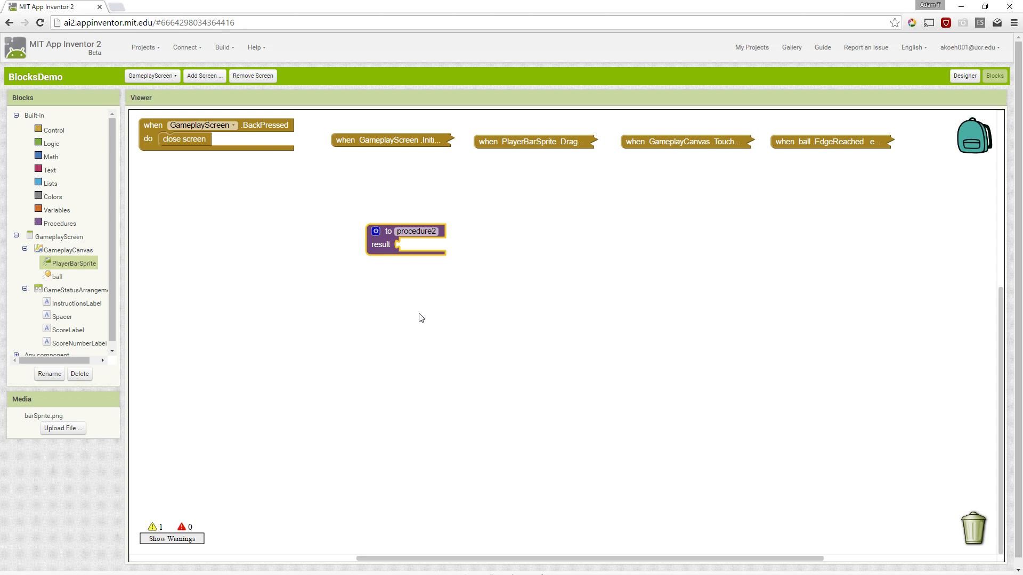
{"action": "mouse_move", "coordinate": [408, 321]}
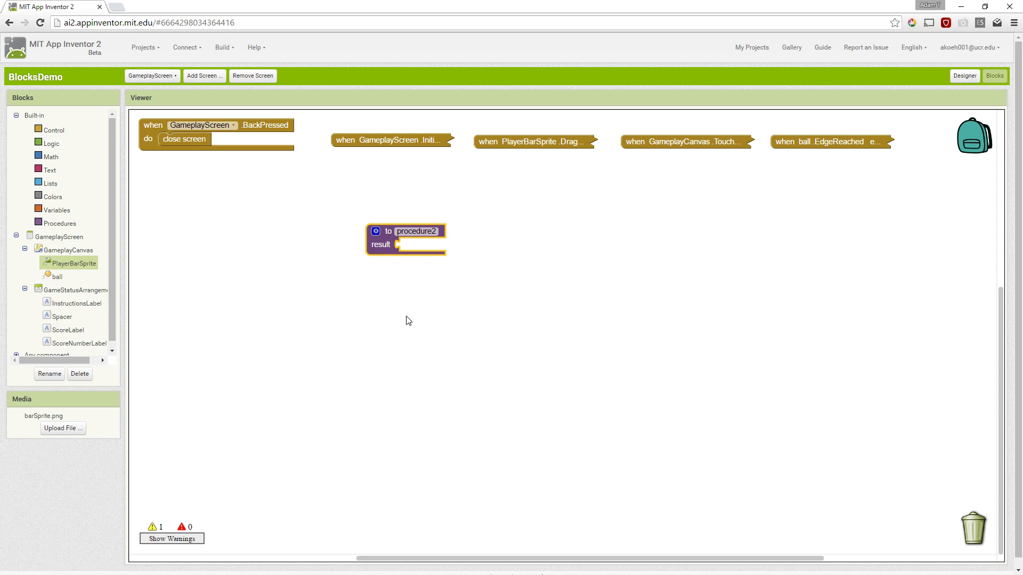
{"action": "mouse_move", "coordinate": [603, 455]}
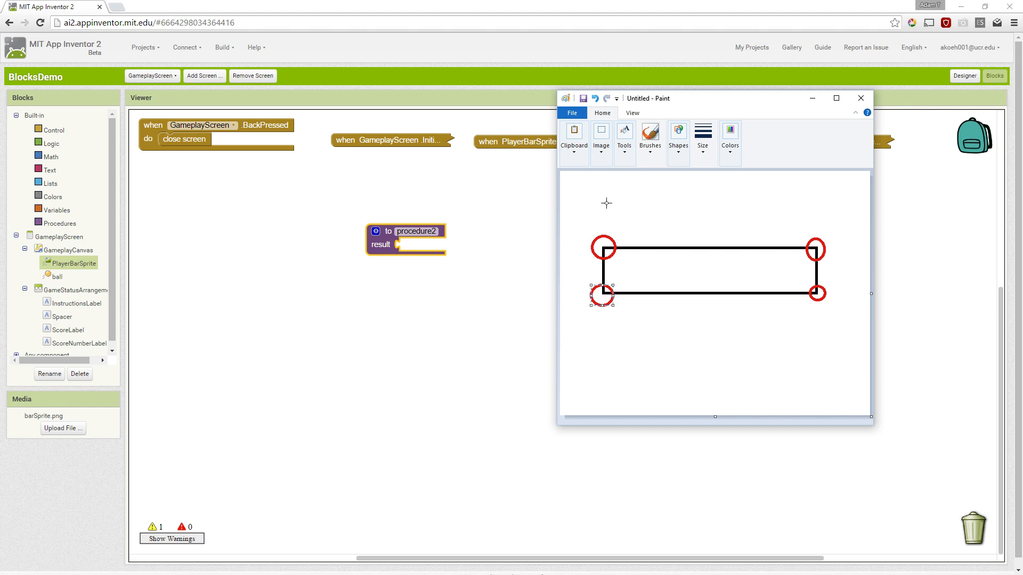
{"action": "mouse_move", "coordinate": [720, 255]}
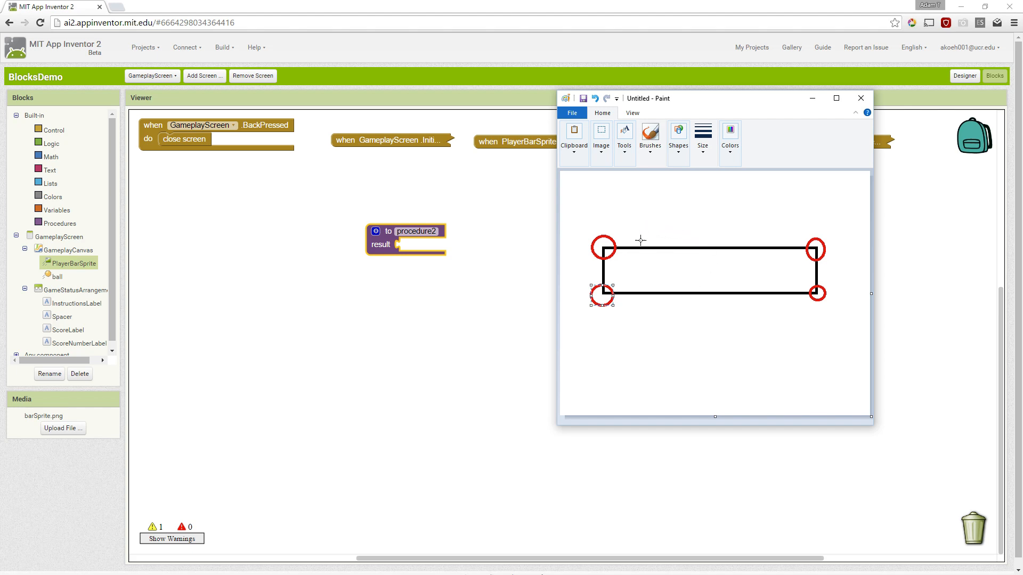
{"action": "mouse_move", "coordinate": [674, 267]}
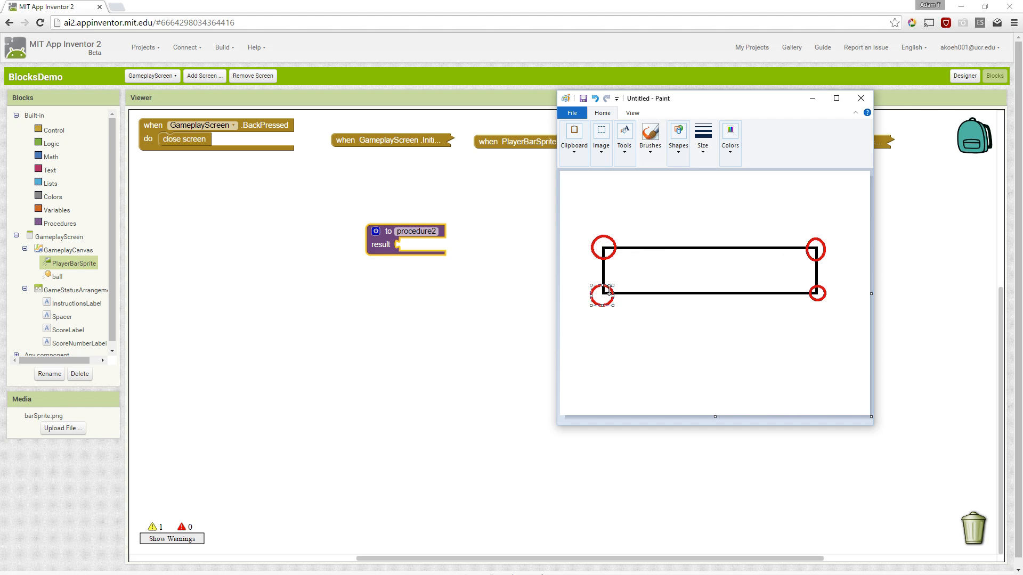
{"action": "mouse_move", "coordinate": [604, 249]}
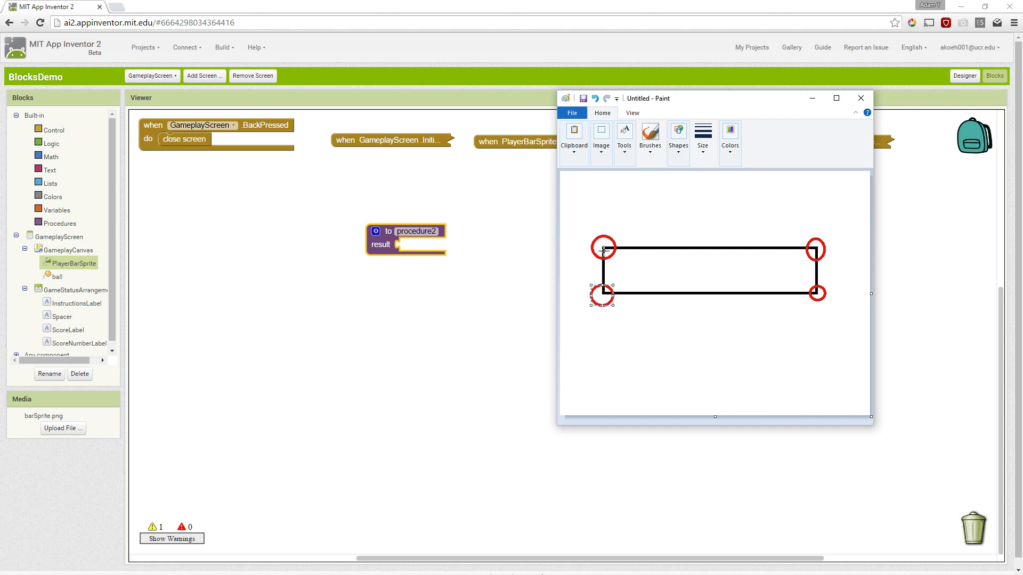
{"action": "mouse_move", "coordinate": [603, 248]}
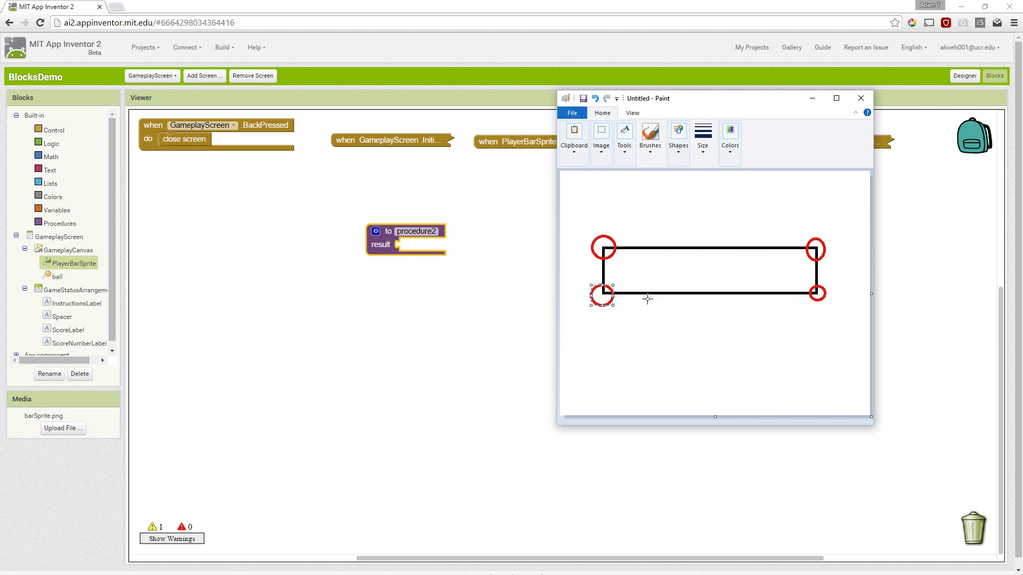
{"action": "mouse_move", "coordinate": [801, 247]}
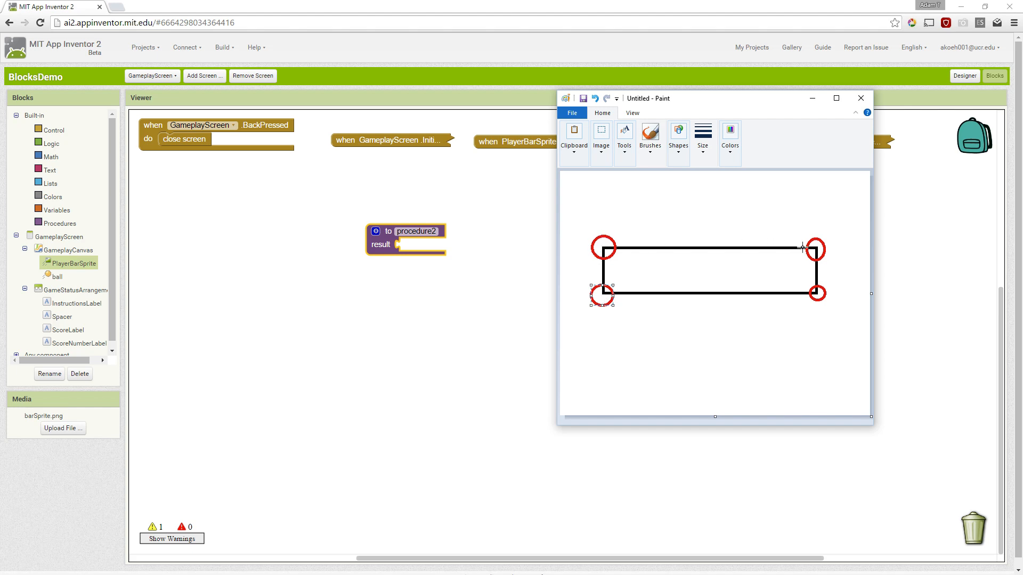
{"action": "mouse_move", "coordinate": [612, 270]}
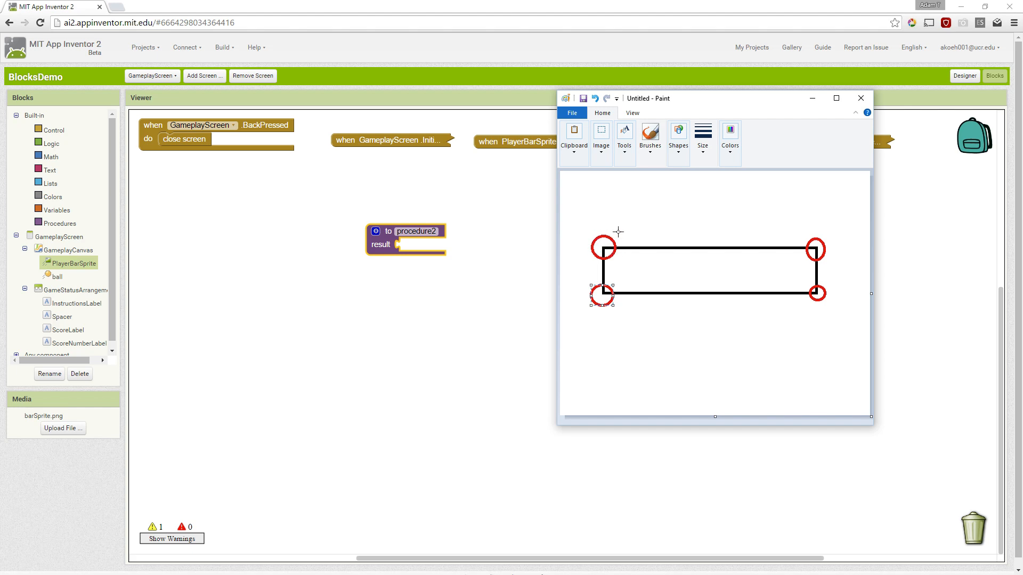
{"action": "mouse_move", "coordinate": [600, 247]}
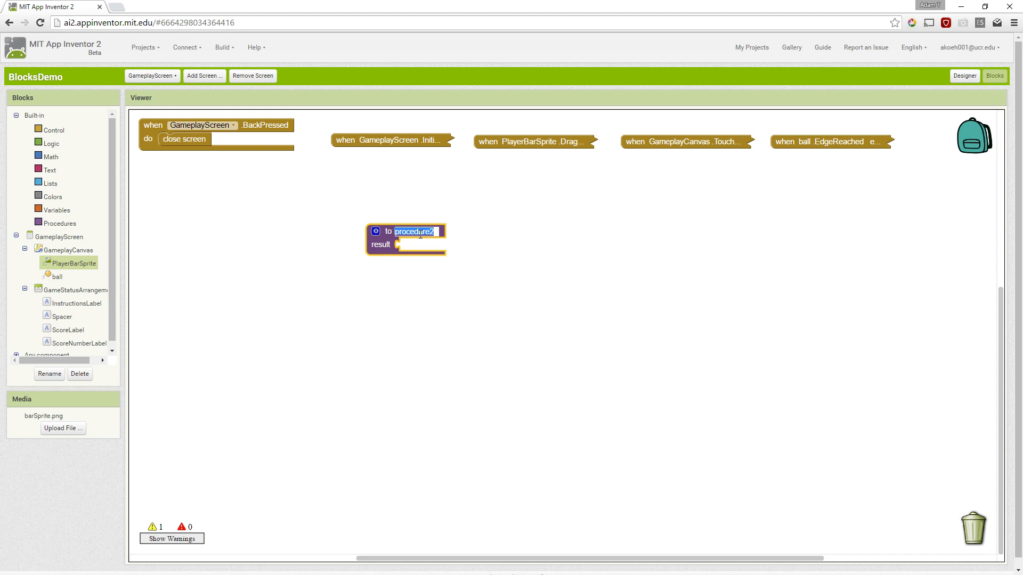
Step: Replace the procedure2 name with barTopLeftX
{"action": "type", "text": "barTop"}
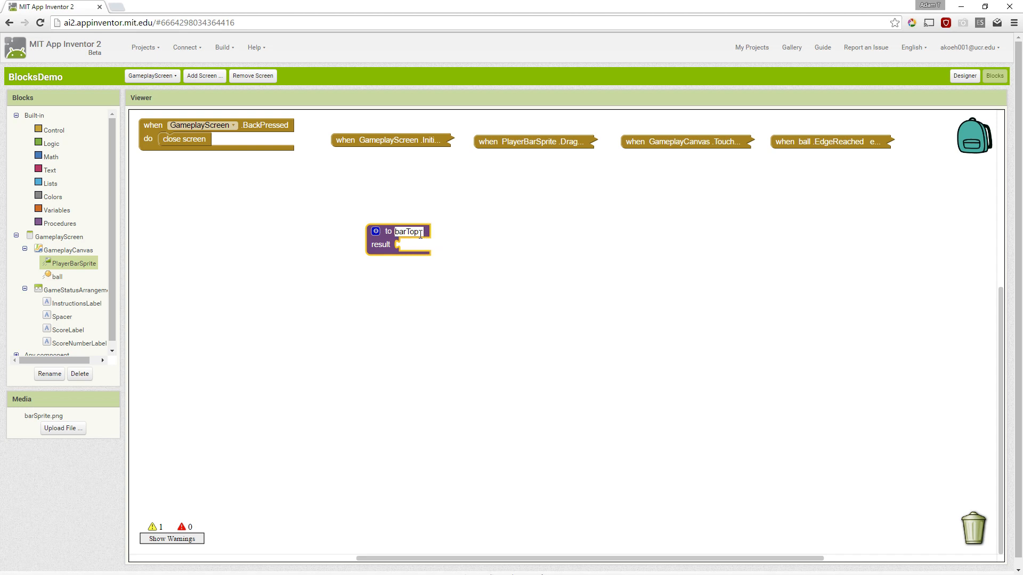
{"action": "type", "text": "LeftX"}
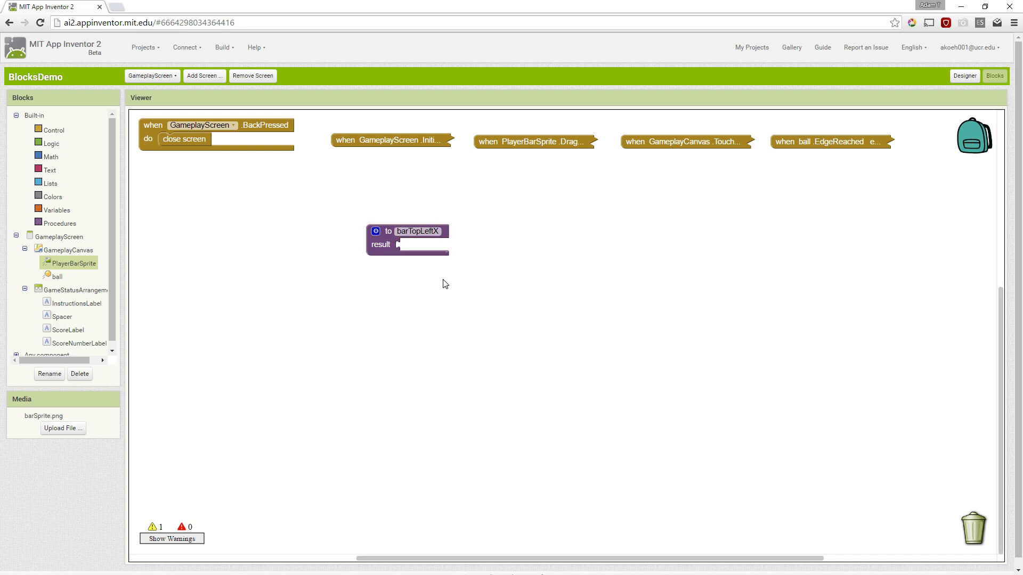
Step: Duplicate barTopLeftX and name the copy barTopLeftY
{"action": "right_click", "coordinate": [407, 232]}
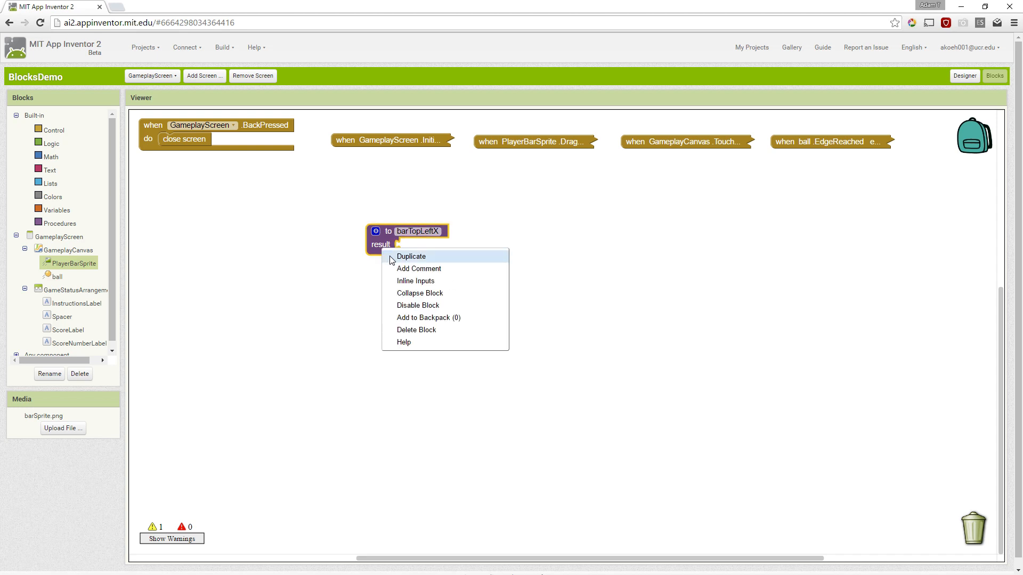
{"action": "left_click", "coordinate": [411, 256]}
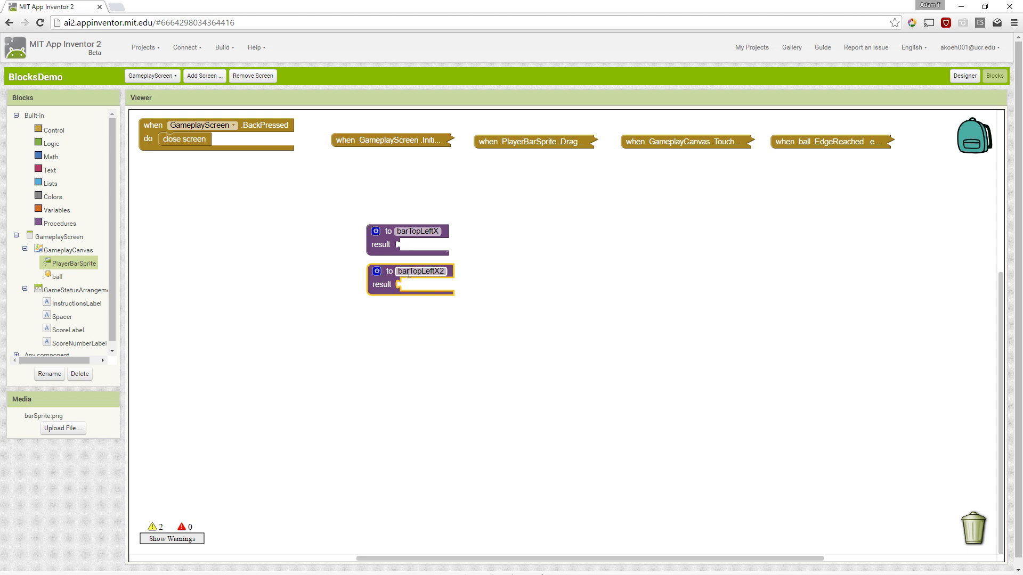
{"action": "double_click", "coordinate": [421, 271]}
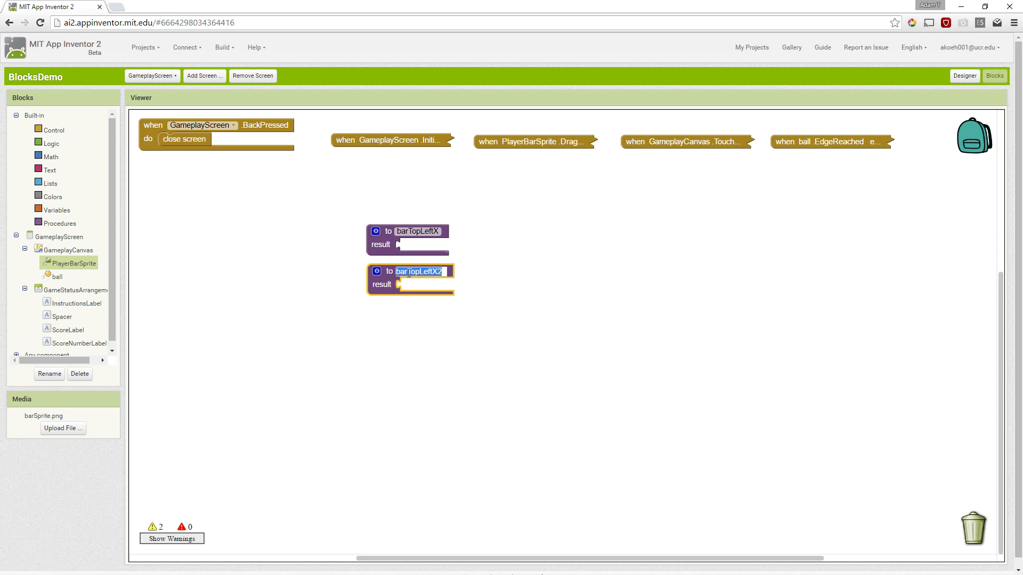
{"action": "type", "text": "barTopLeftY"}
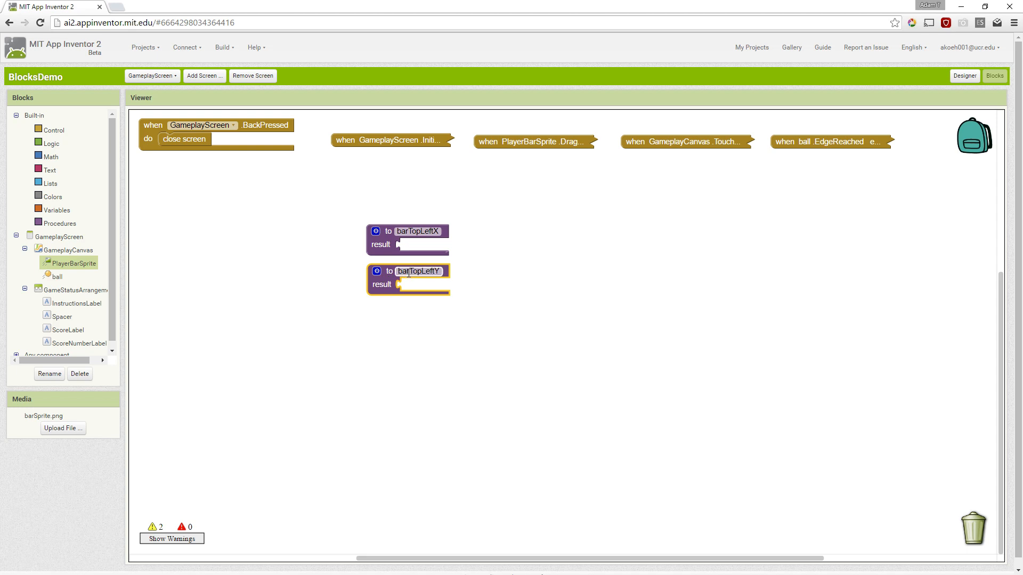
{"action": "left_click", "coordinate": [472, 299]}
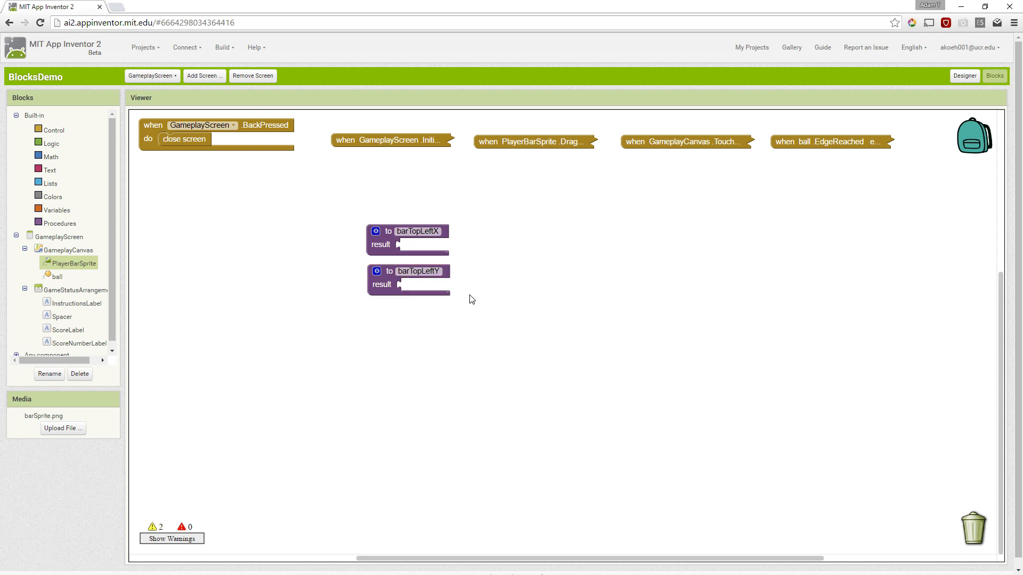
{"action": "mouse_move", "coordinate": [383, 288]}
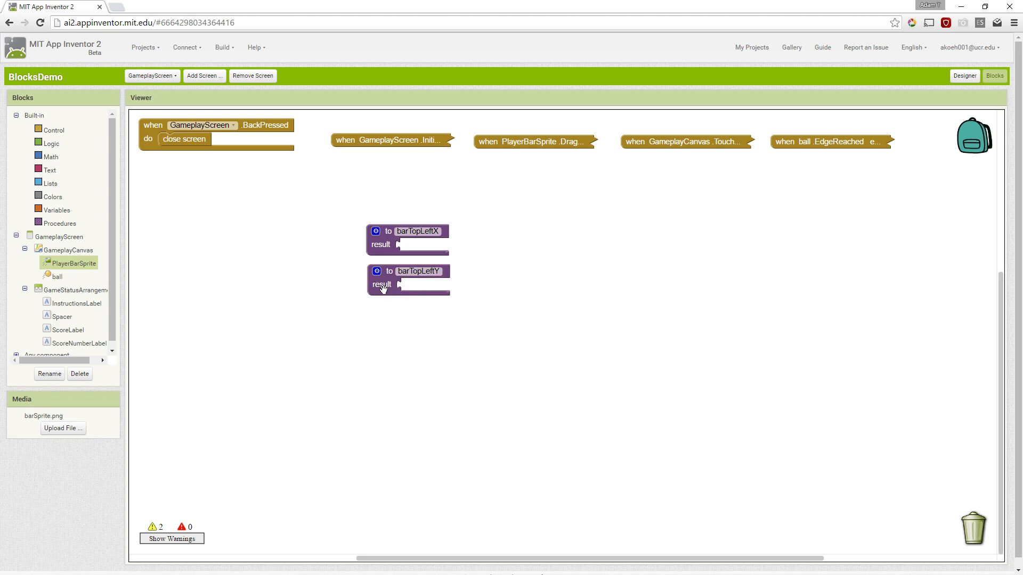
Step: Plug PlayerBarSprite.X into barTopLeftX's result
{"action": "left_click", "coordinate": [384, 286]}
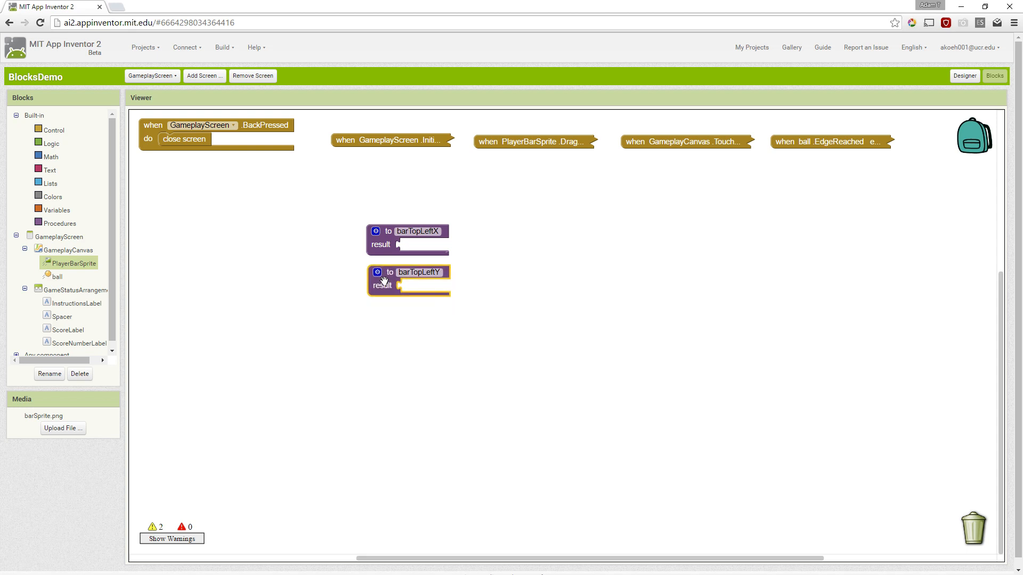
{"action": "mouse_move", "coordinate": [380, 278]}
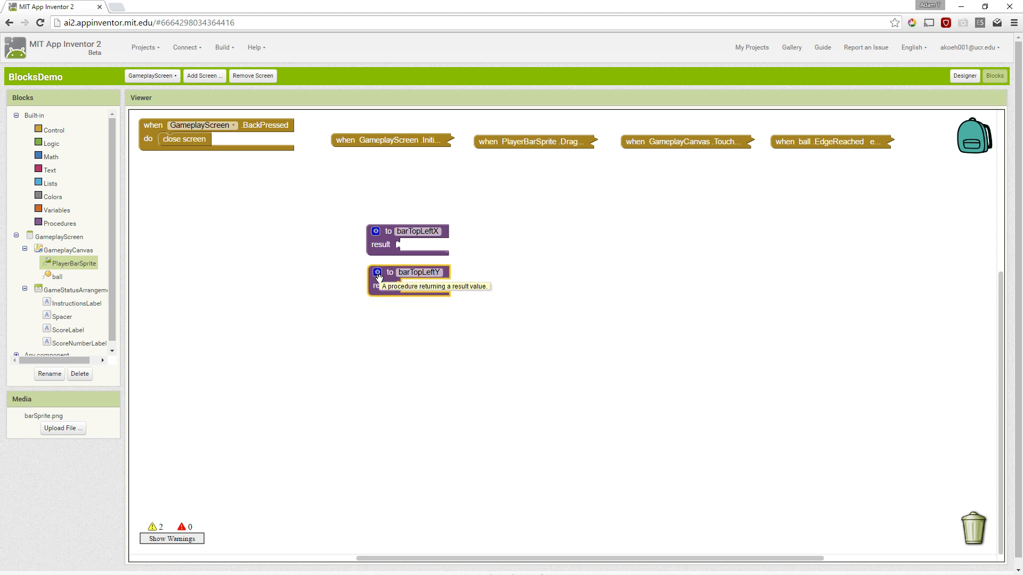
{"action": "mouse_move", "coordinate": [225, 303]}
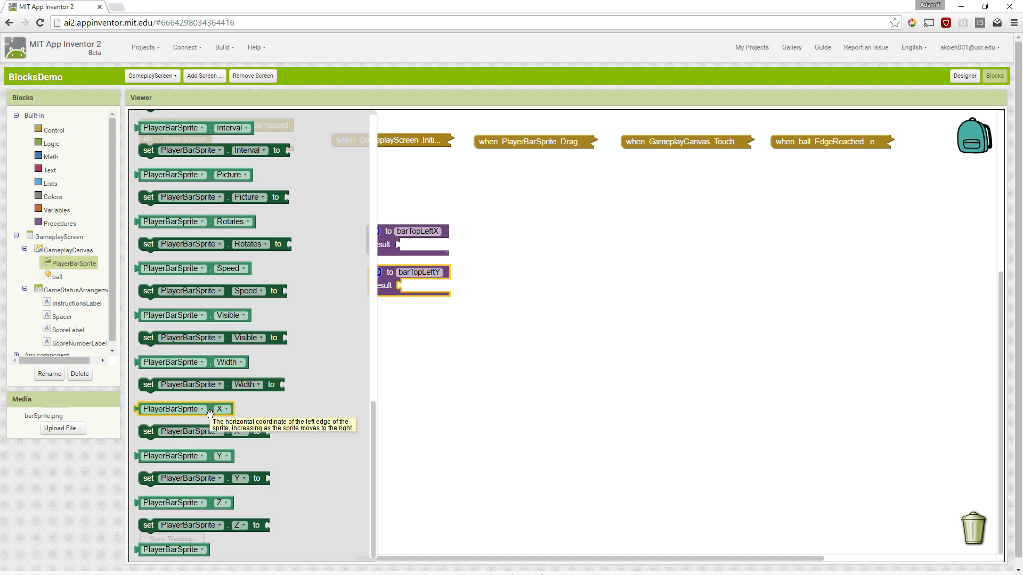
{"action": "left_click_drag", "start_coordinate": [174, 409], "coordinate": [434, 244]}
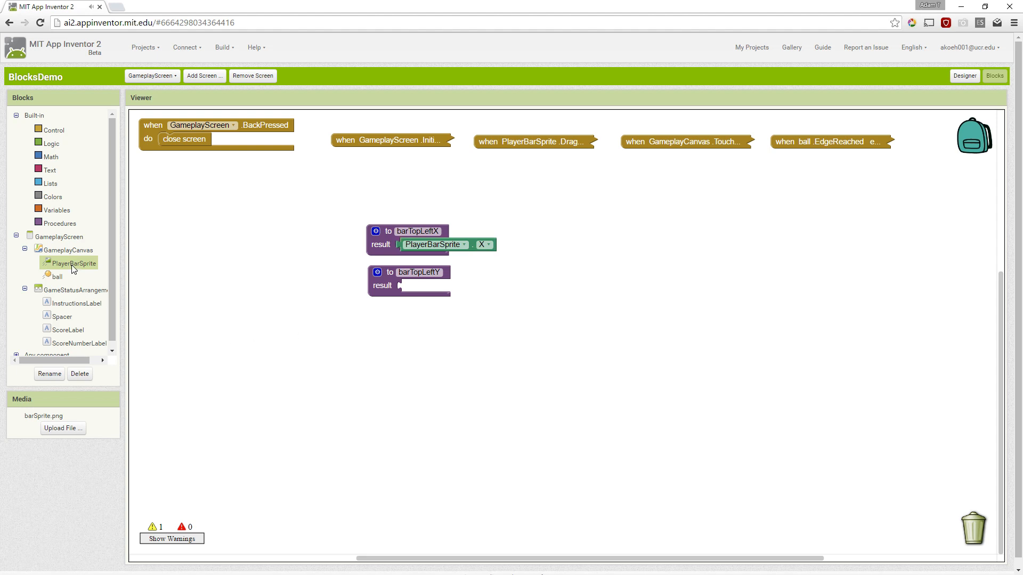
{"action": "left_click", "coordinate": [65, 262]}
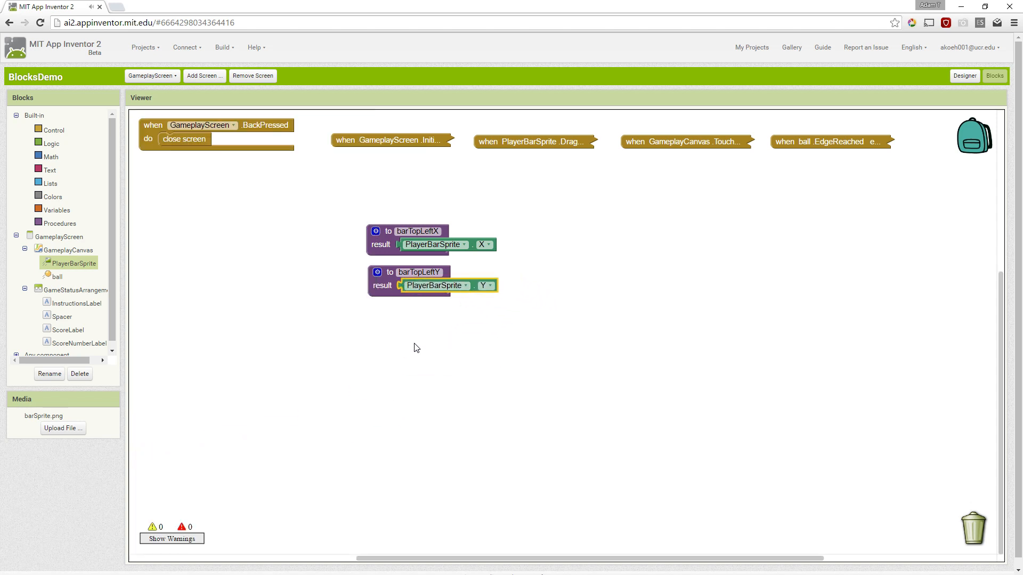
{"action": "mouse_move", "coordinate": [415, 334]}
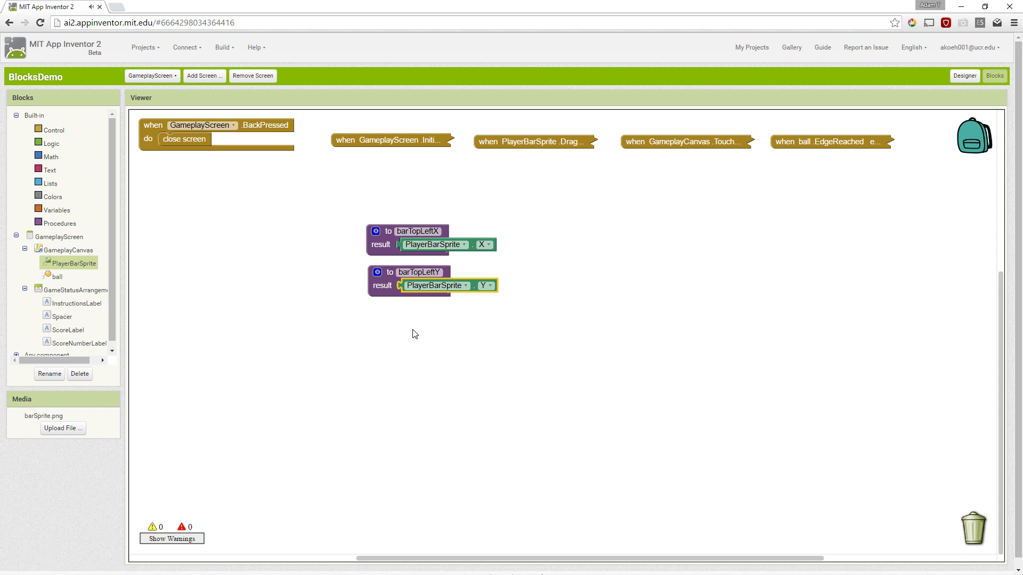
{"action": "mouse_move", "coordinate": [404, 323]}
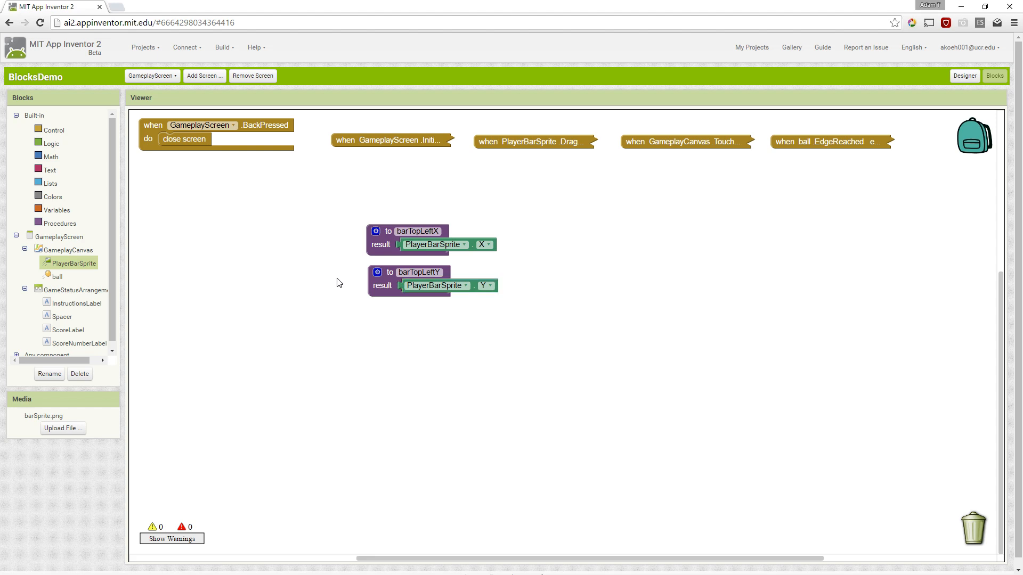
{"action": "mouse_move", "coordinate": [315, 392]}
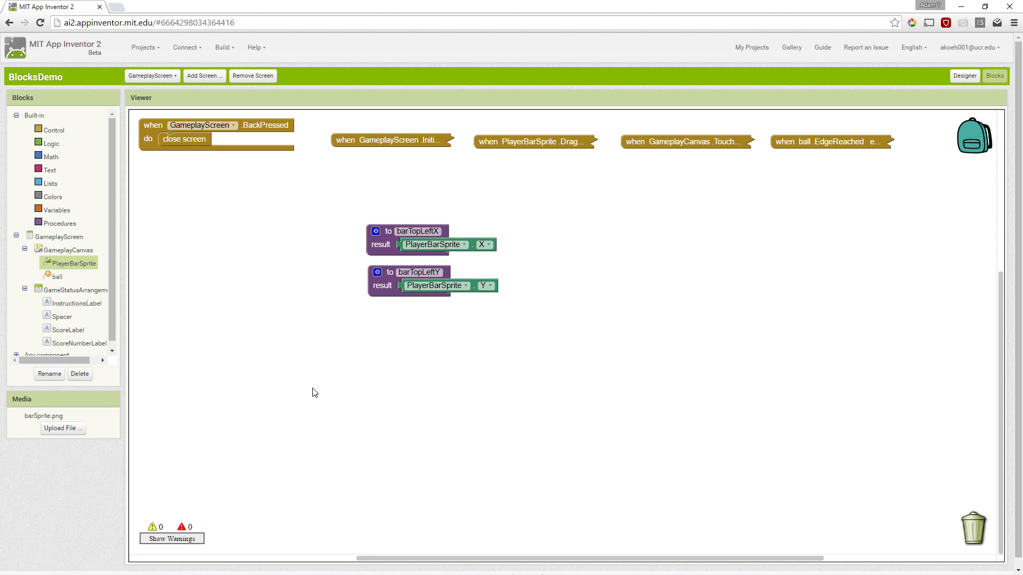
{"action": "mouse_move", "coordinate": [341, 326]}
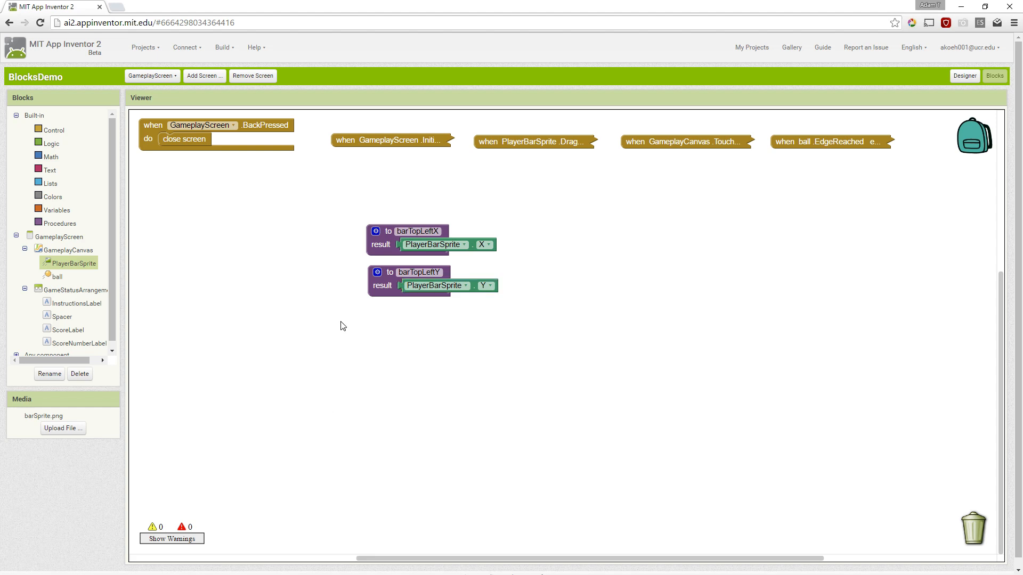
{"action": "mouse_move", "coordinate": [354, 290]}
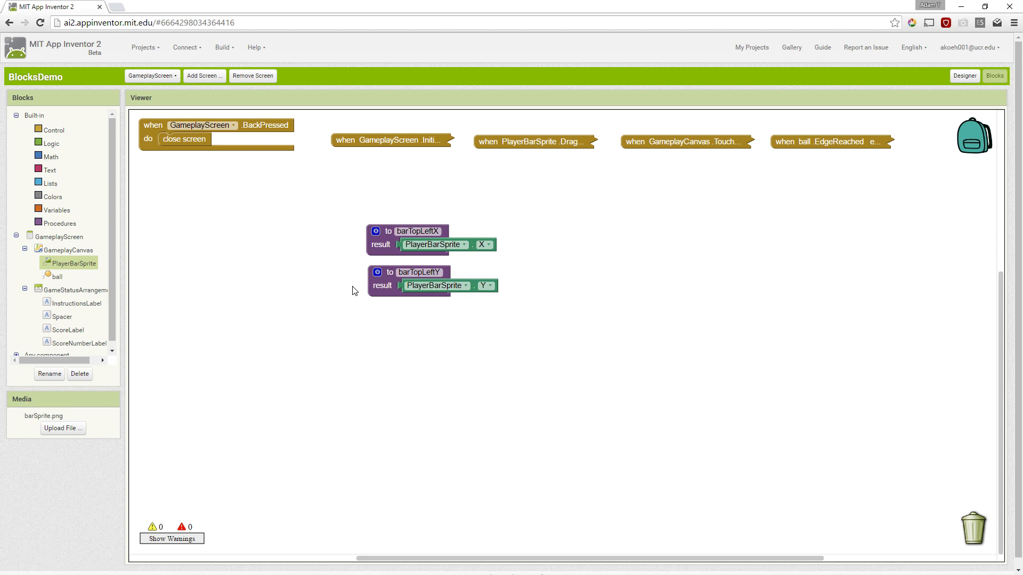
{"action": "mouse_move", "coordinate": [807, 409]}
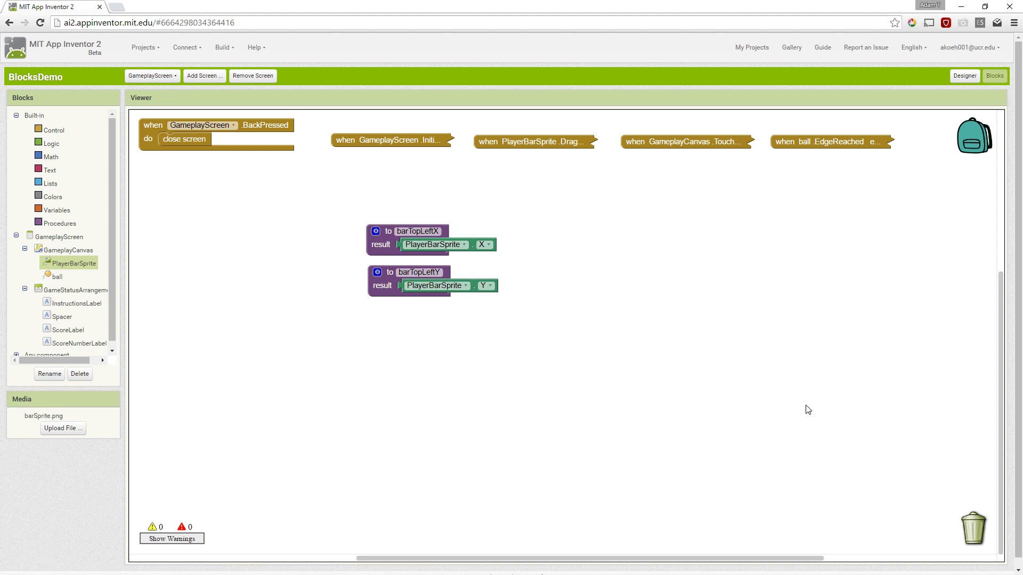
{"action": "mouse_move", "coordinate": [731, 473]}
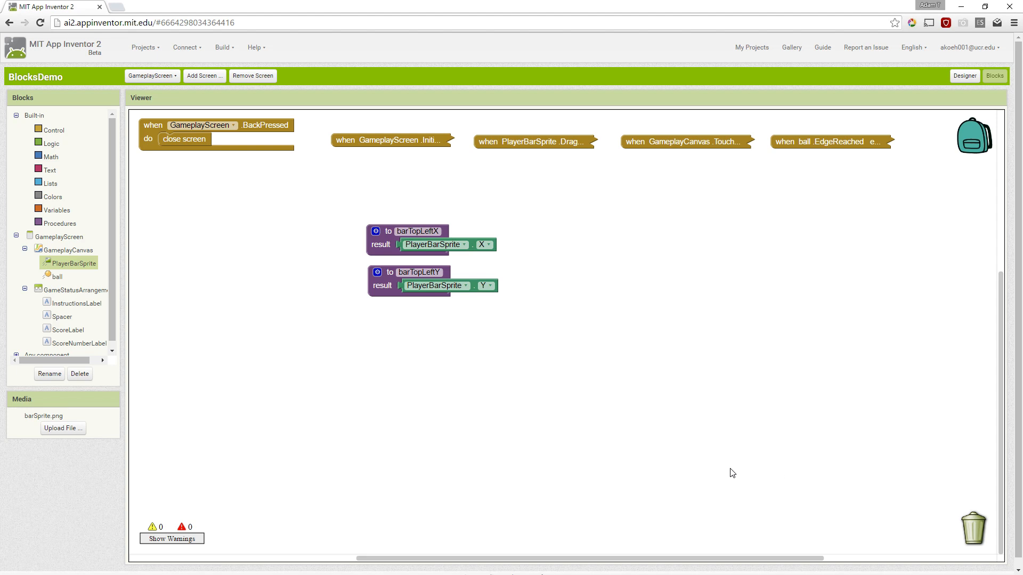
{"action": "mouse_move", "coordinate": [226, 356]}
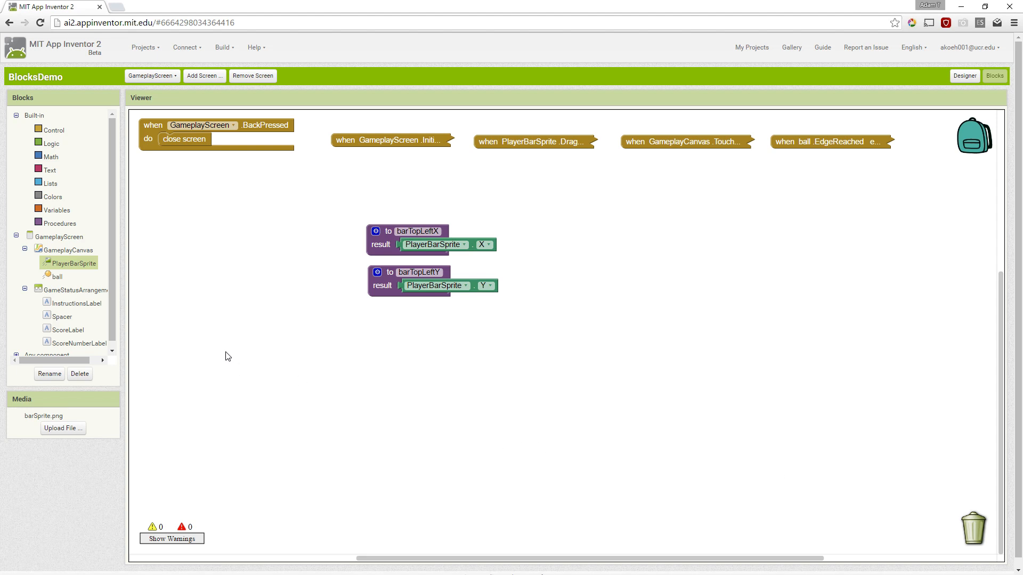
{"action": "mouse_move", "coordinate": [78, 264]}
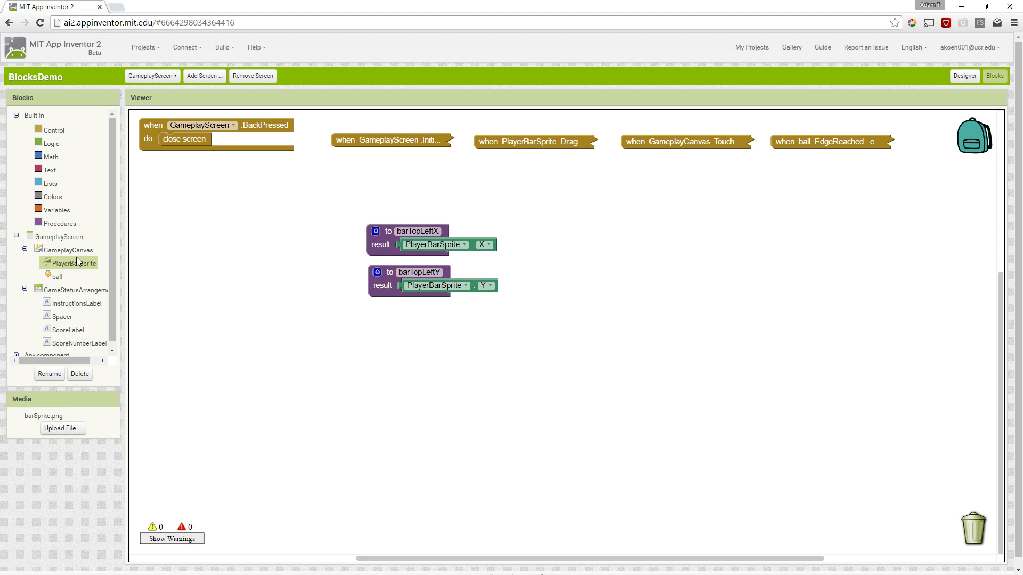
{"action": "mouse_move", "coordinate": [73, 226]}
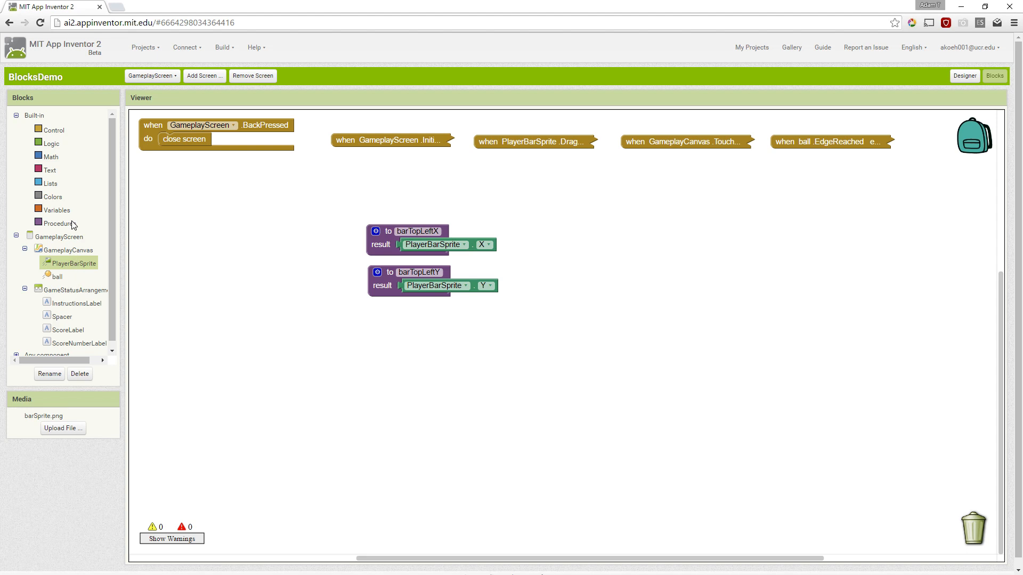
Step: Create a global variable named temp
{"action": "left_click", "coordinate": [54, 210]}
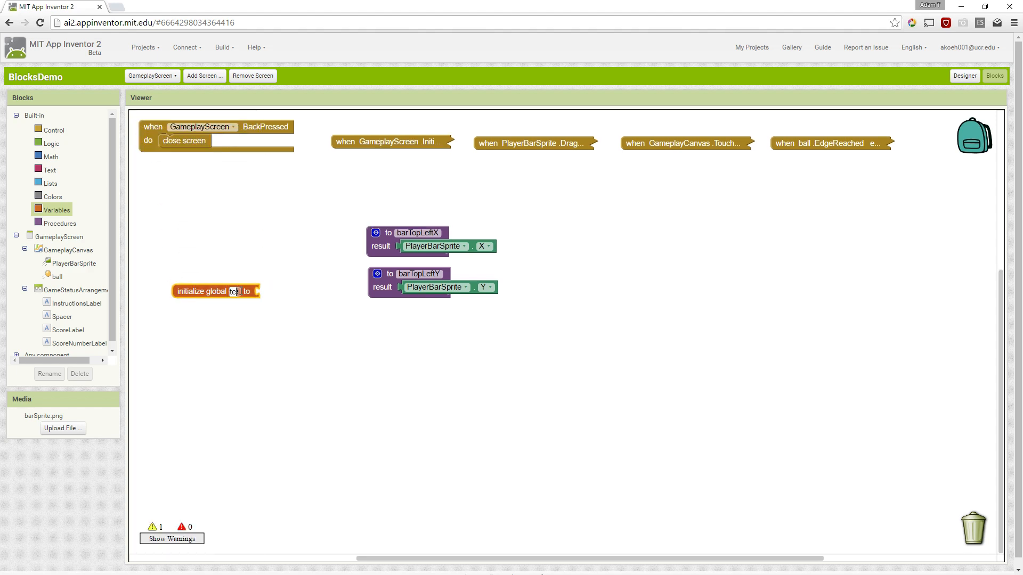
{"action": "type", "text": "temp"}
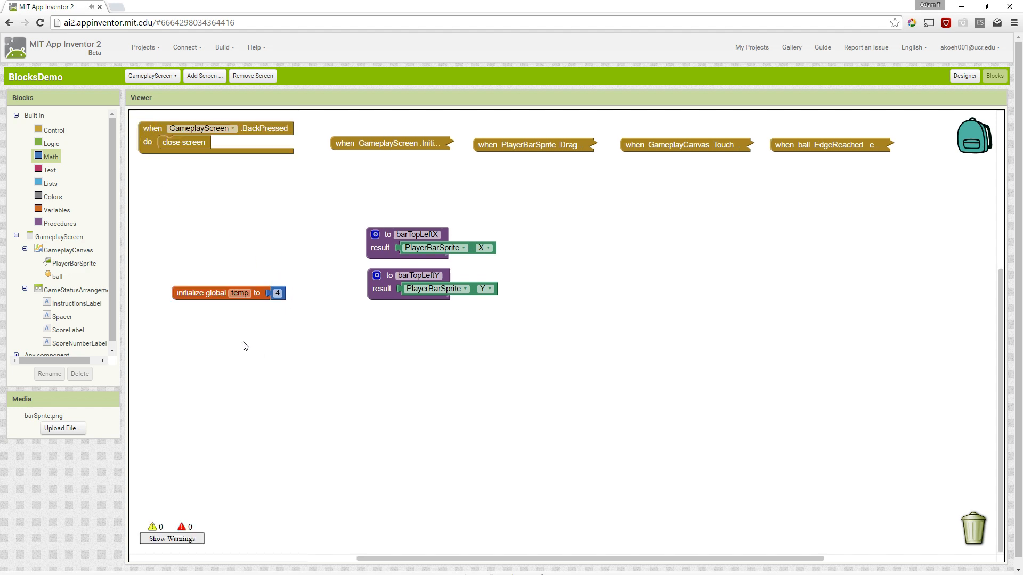
{"action": "mouse_move", "coordinate": [44, 158]}
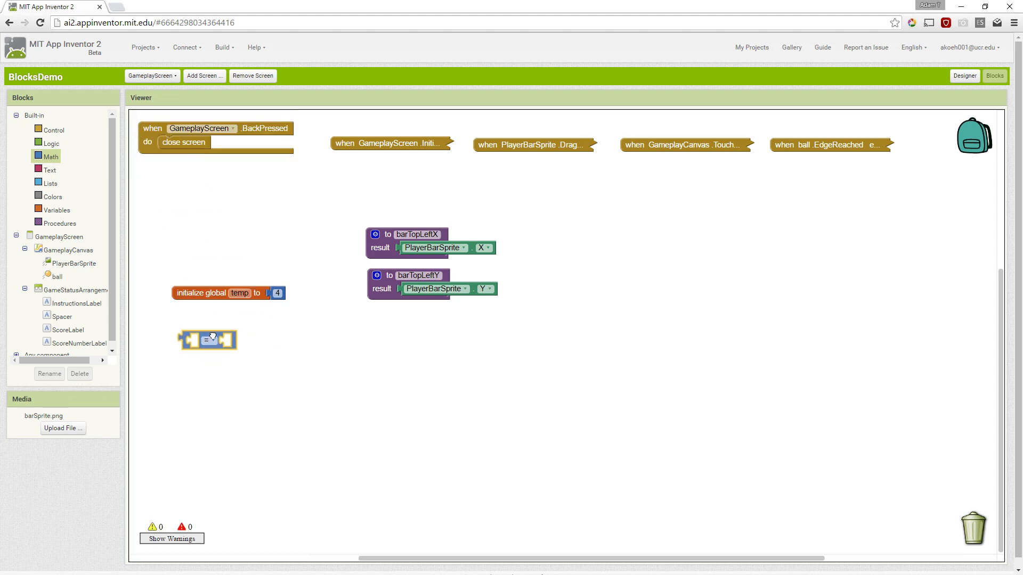
{"action": "left_click", "coordinate": [210, 339]}
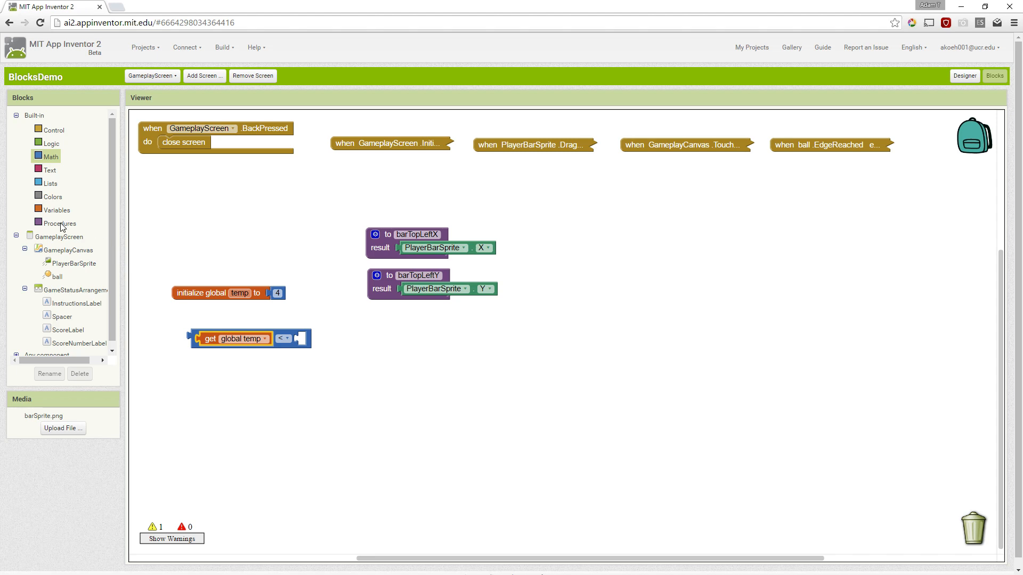
Step: Plug a call to barTopLeftX into the comparison against temp
{"action": "left_click", "coordinate": [59, 223]}
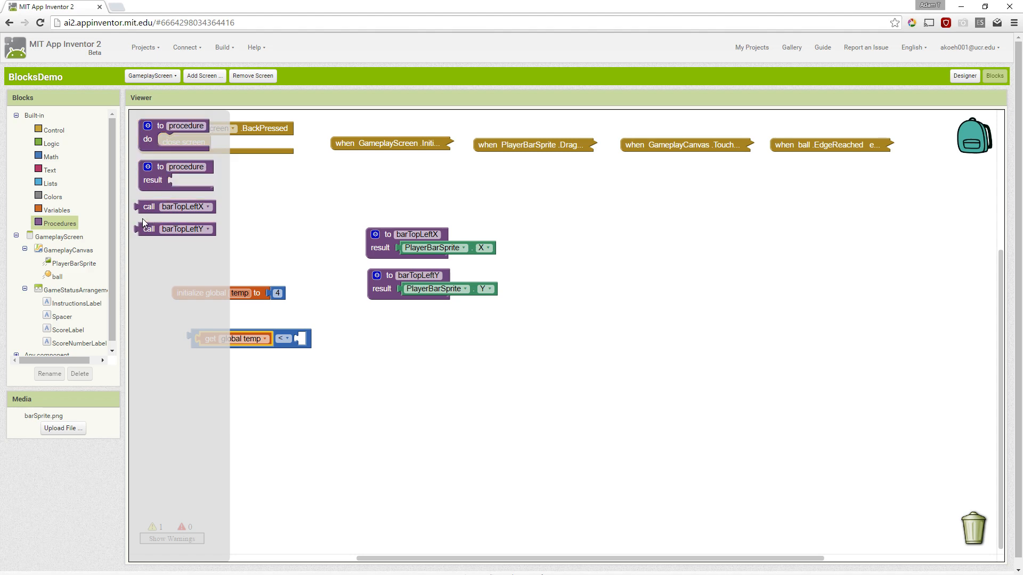
{"action": "mouse_move", "coordinate": [138, 214]}
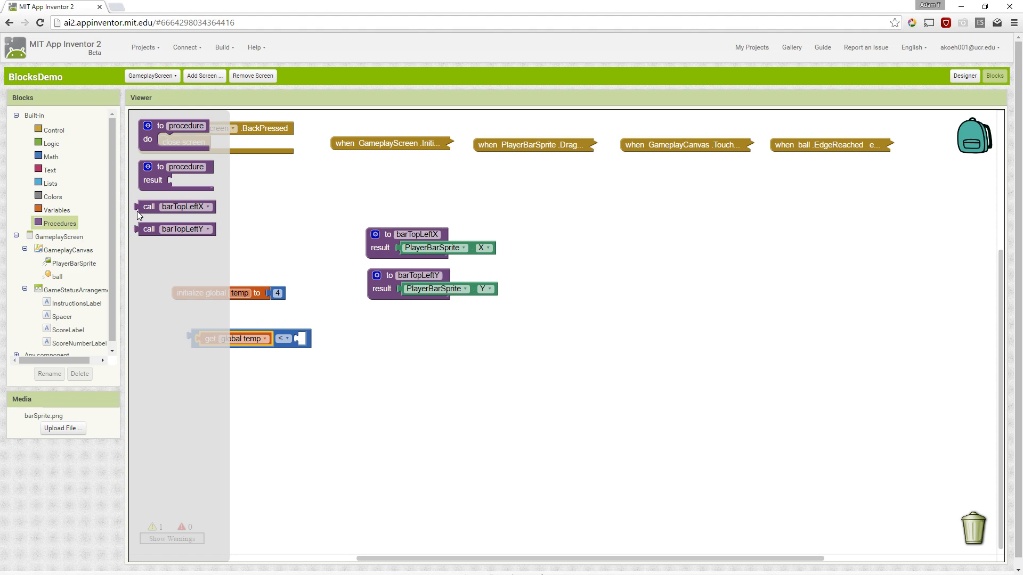
{"action": "left_click", "coordinate": [160, 206]}
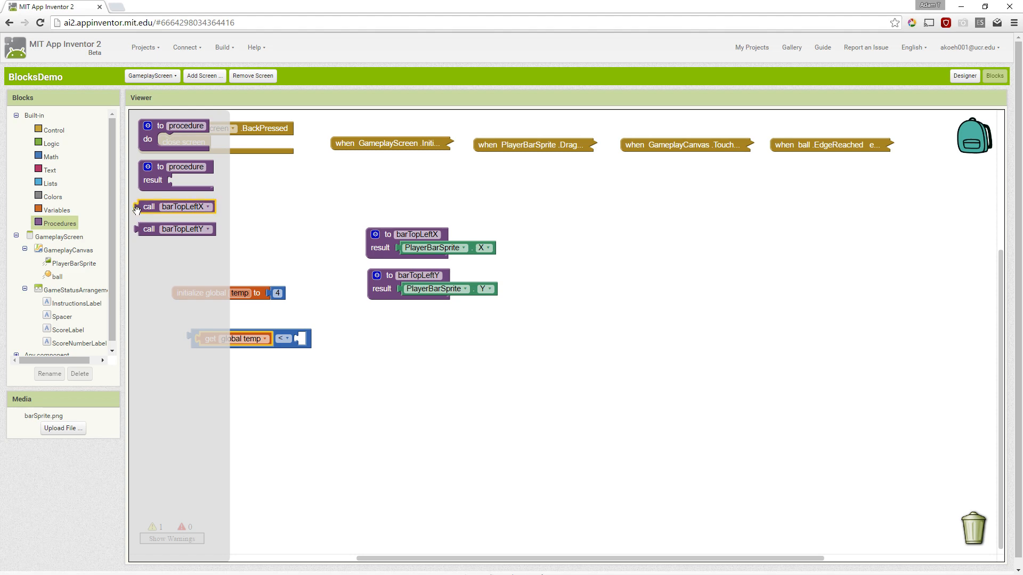
{"action": "left_click", "coordinate": [149, 229]}
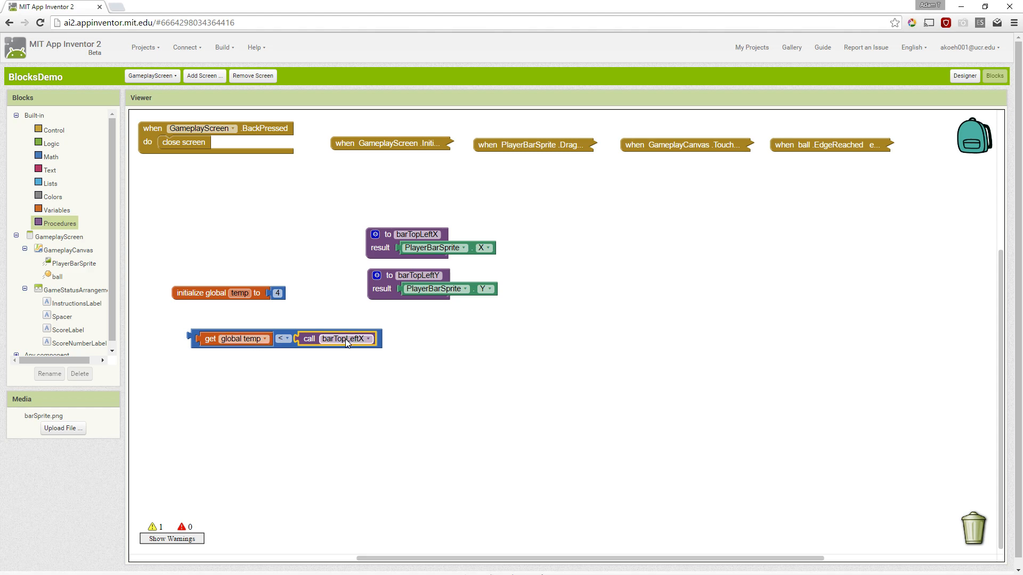
{"action": "mouse_move", "coordinate": [343, 343]}
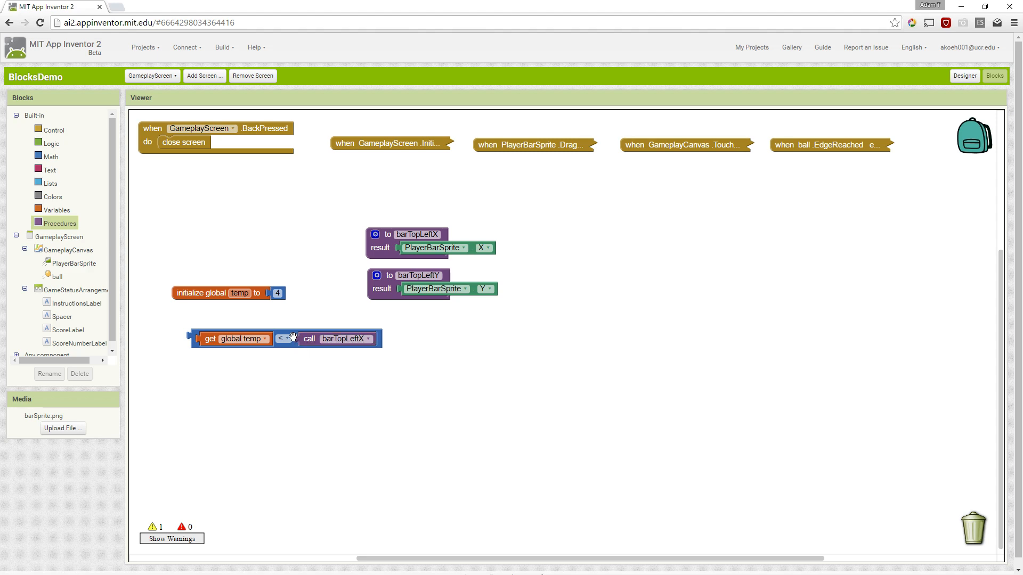
Step: Shift the comparison left and add duplicated procedures barTopRightX and barTopRightY
{"action": "left_click_drag", "start_coordinate": [283, 337], "coordinate": [242, 325]}
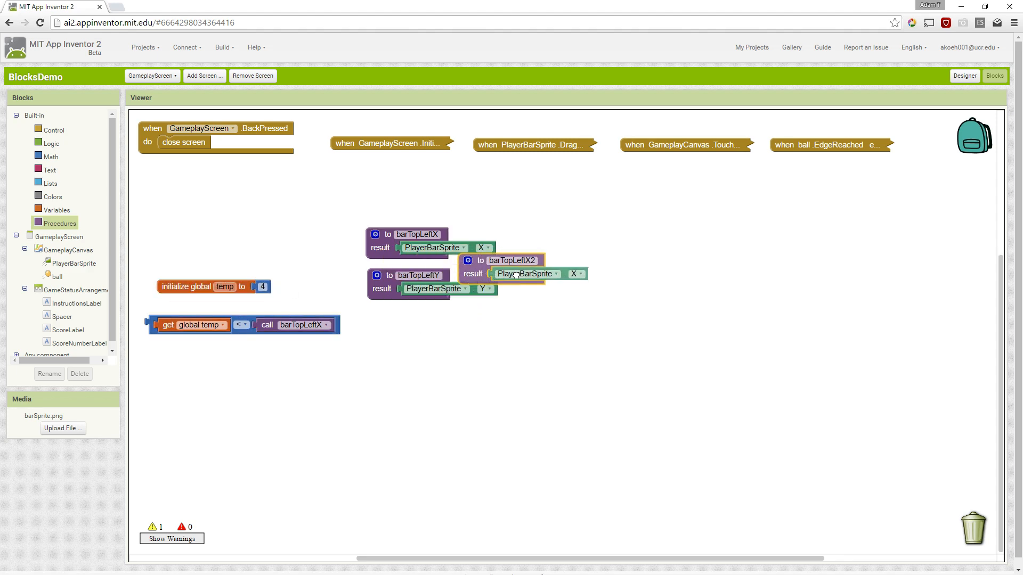
{"action": "left_click_drag", "start_coordinate": [502, 259], "coordinate": [631, 235]}
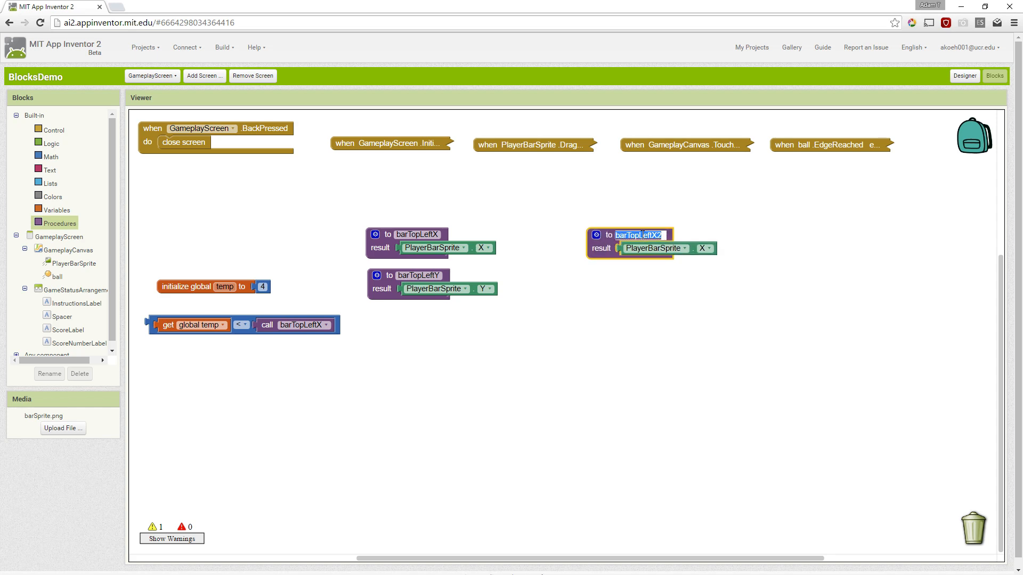
{"action": "type", "text": "barTopRight"}
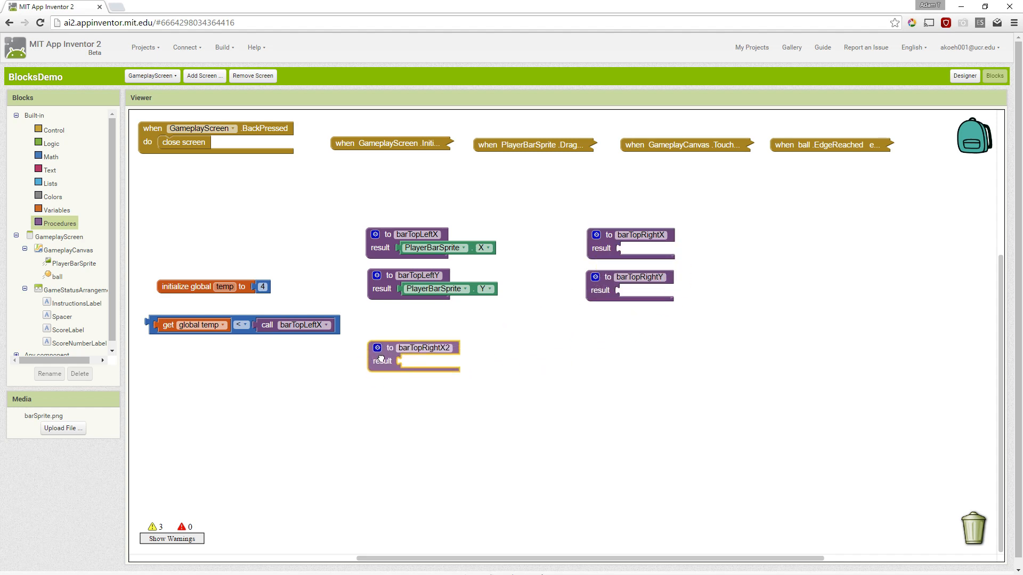
{"action": "type", "text": "bar"}
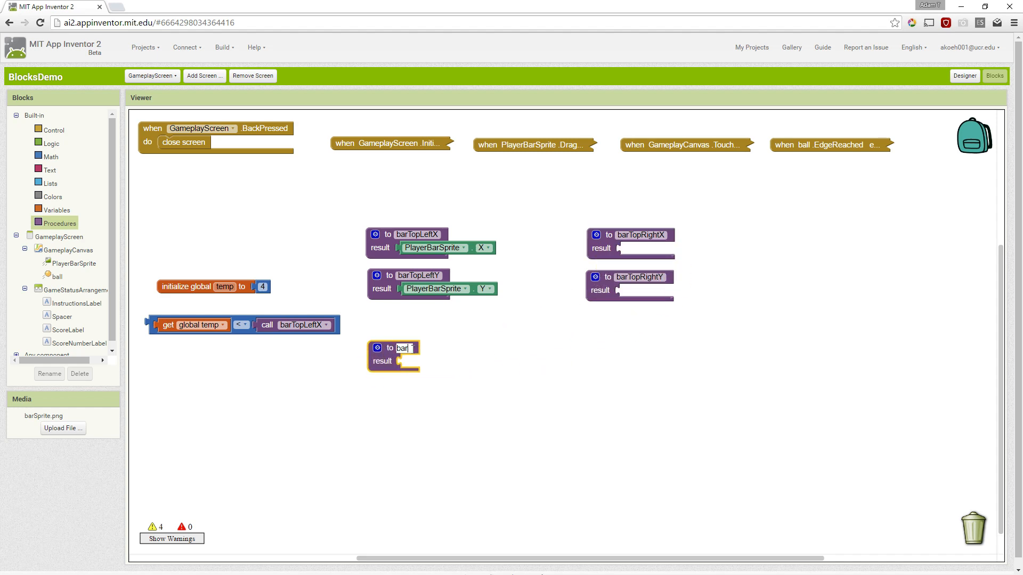
Step: Add barBottomLeftX, barBottomLefty, barBottomRightX and barBottomRightY procedures
{"action": "type", "text": "barBottomLeftX"}
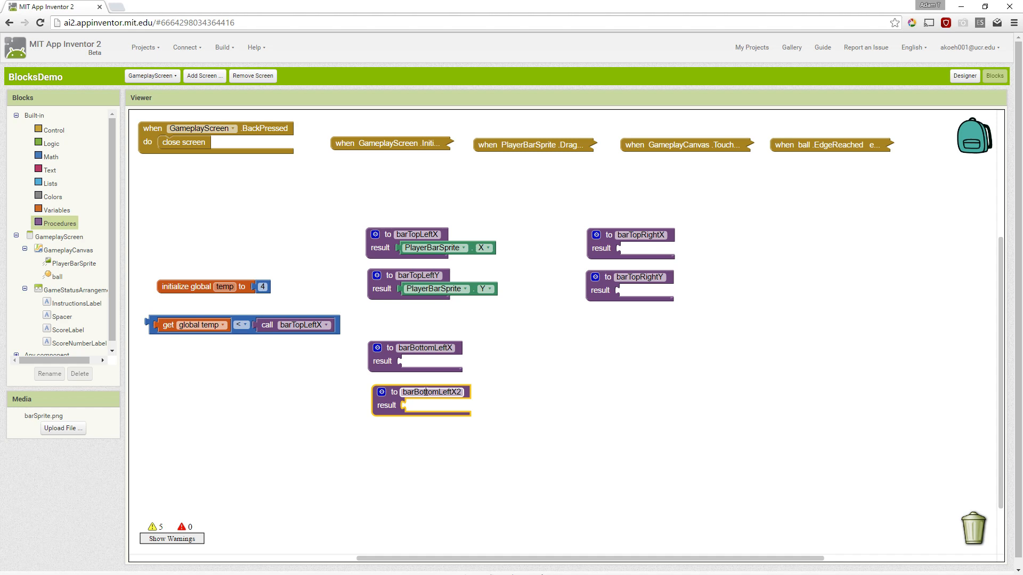
{"action": "key", "text": "BackSpace"}
{"action": "type", "text": "y"}
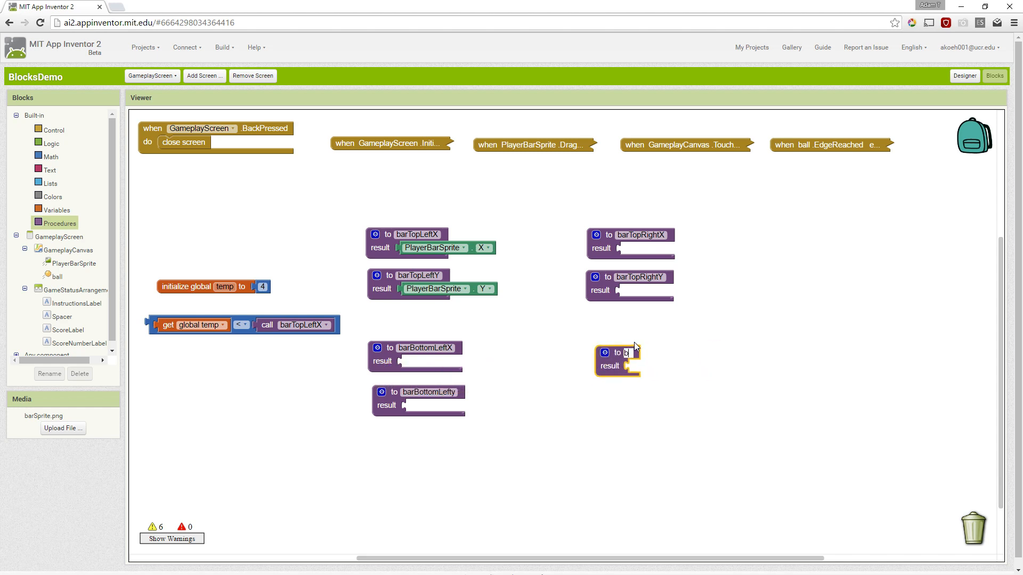
{"action": "type", "text": "barBottomRight"}
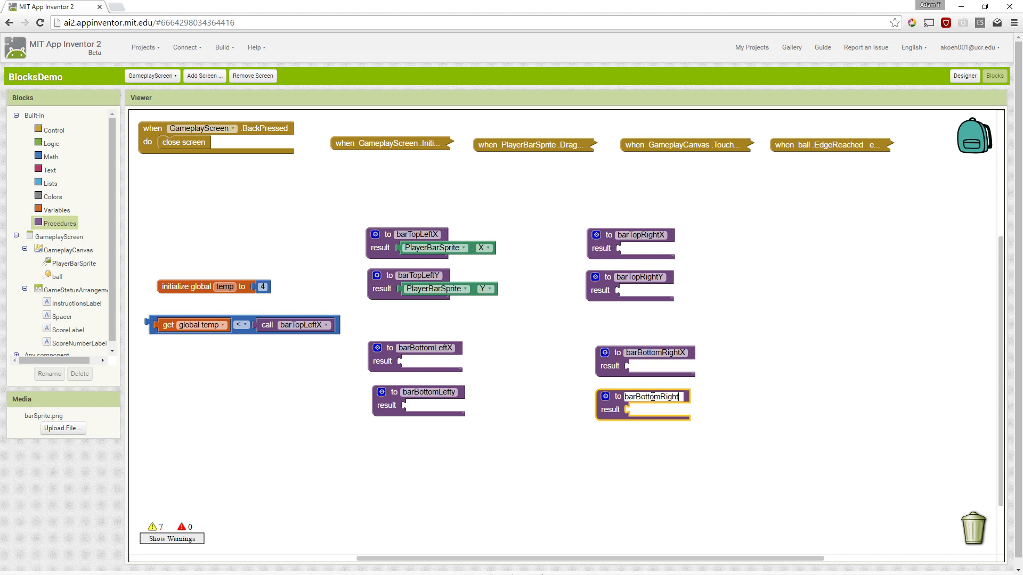
{"action": "double_click", "coordinate": [653, 396]}
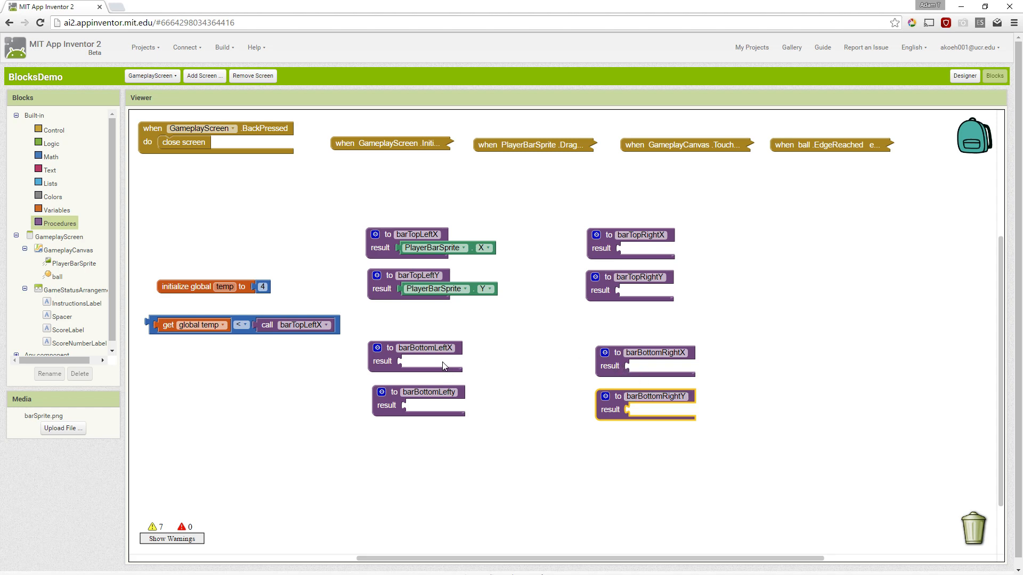
{"action": "left_click", "coordinate": [428, 392]}
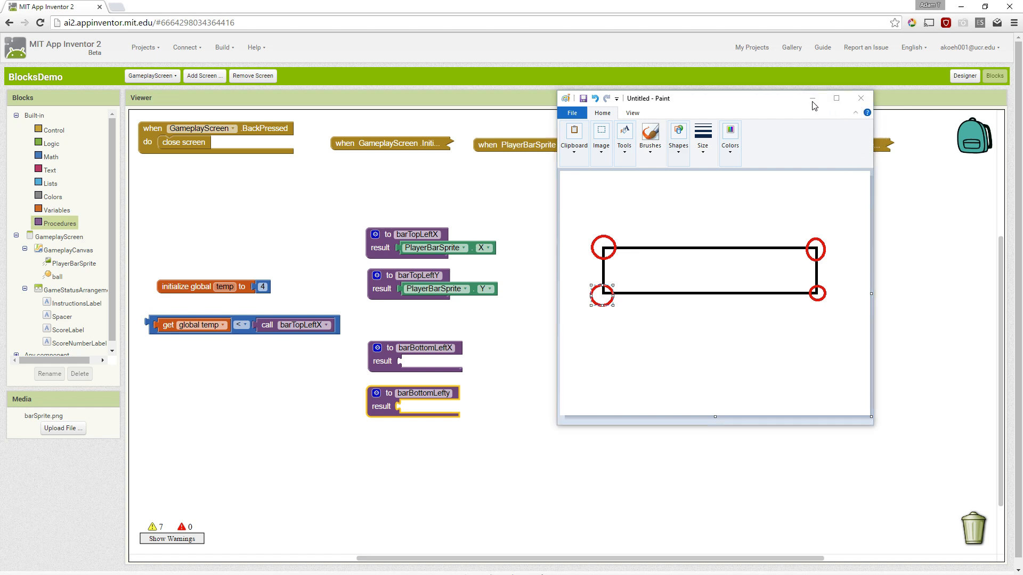
Step: Hide the sketch and move barTopRightX above barTopLeftX
{"action": "left_click", "coordinate": [860, 98]}
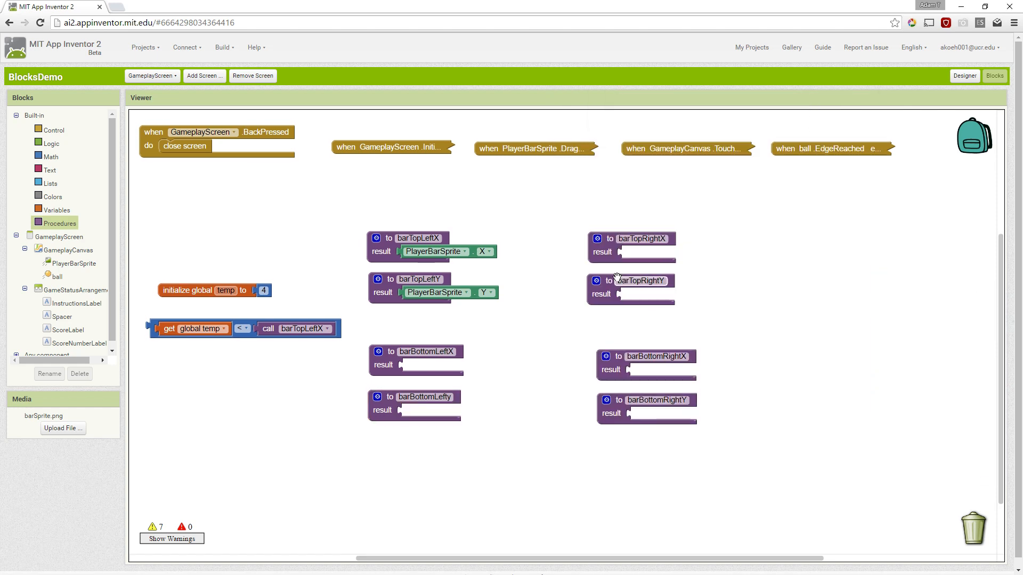
{"action": "left_click", "coordinate": [639, 227]}
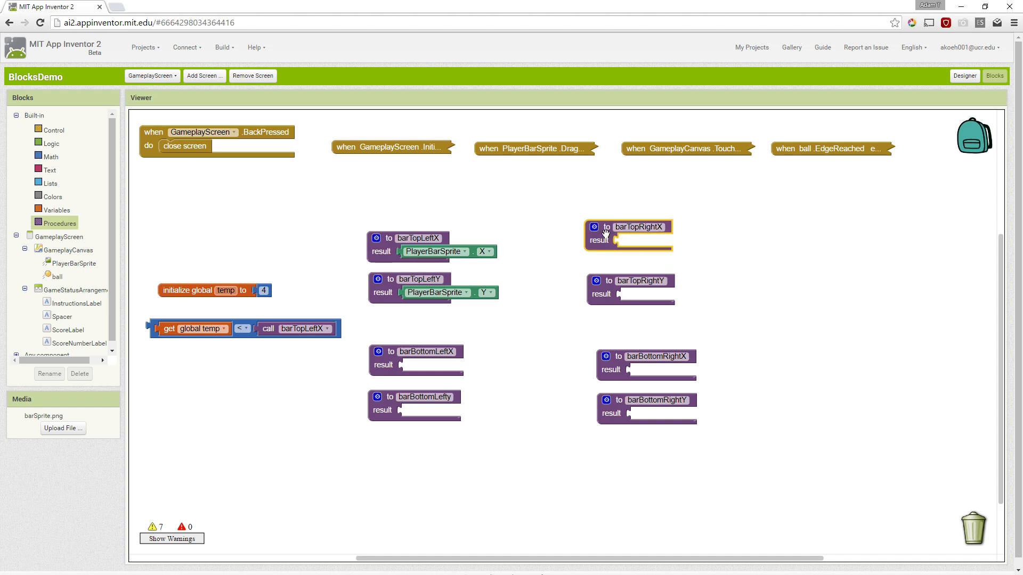
{"action": "left_click_drag", "start_coordinate": [627, 234], "coordinate": [410, 189]}
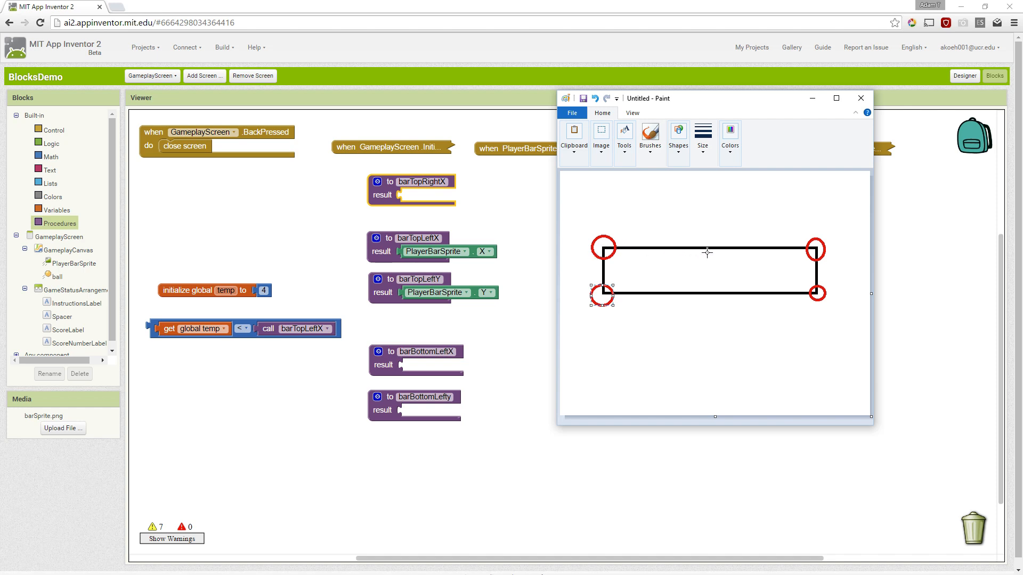
{"action": "mouse_move", "coordinate": [603, 259]}
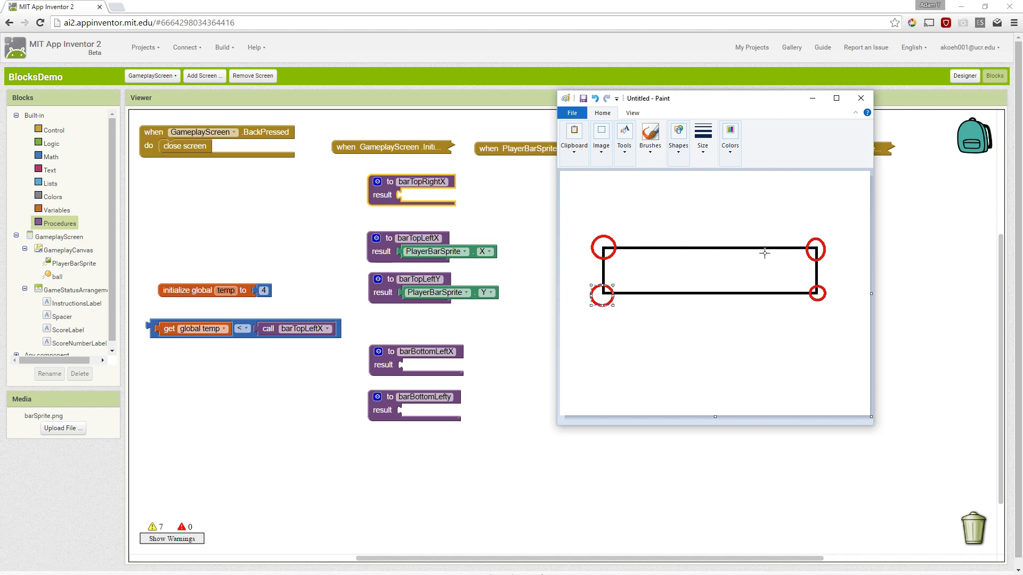
{"action": "mouse_move", "coordinate": [778, 249]}
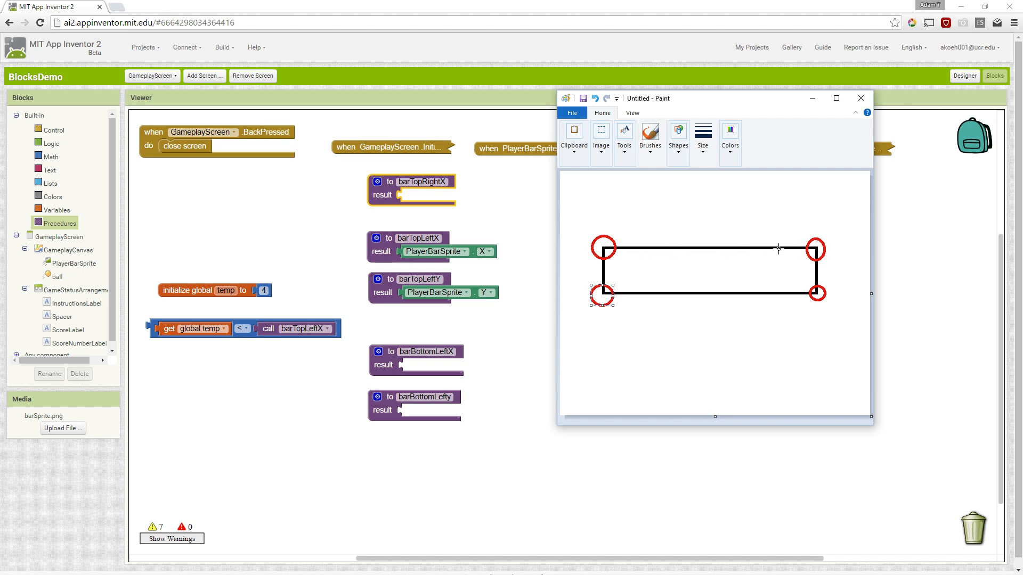
{"action": "mouse_move", "coordinate": [645, 233]}
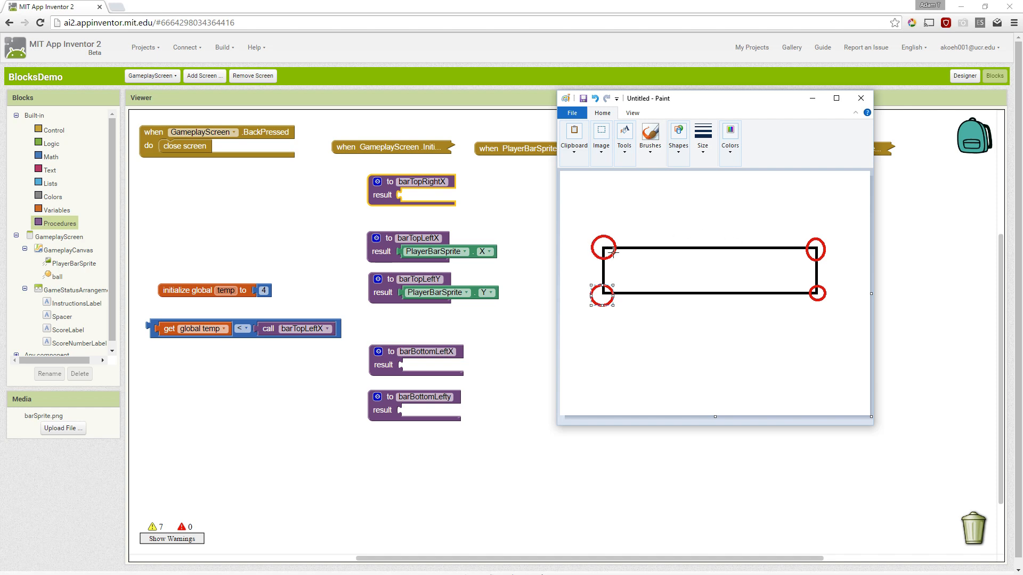
Step: Move the Paint corner sketch lower right, then hide it
{"action": "left_click_drag", "start_coordinate": [648, 98], "coordinate": [763, 211]}
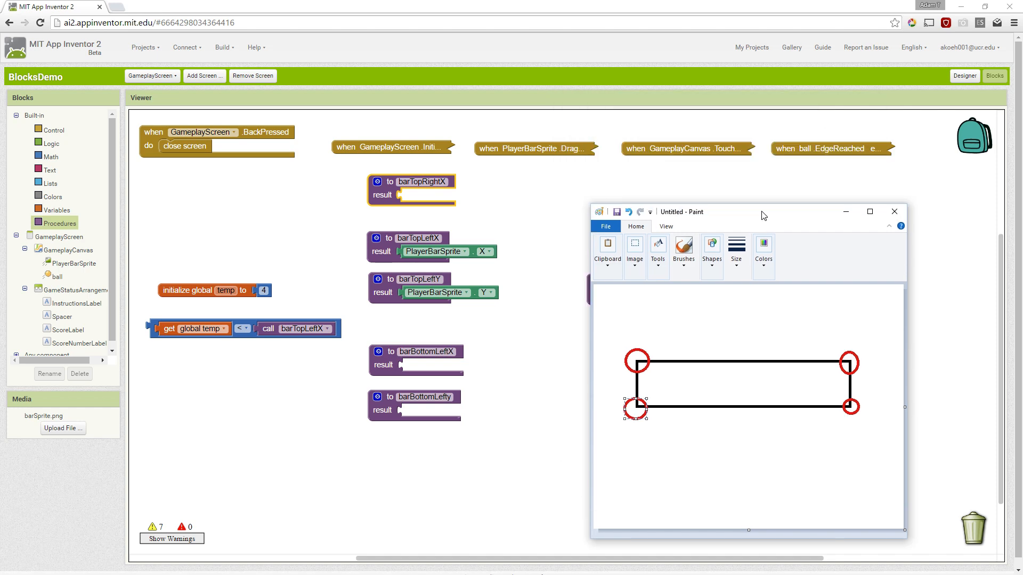
{"action": "left_click_drag", "start_coordinate": [760, 211], "coordinate": [802, 203]}
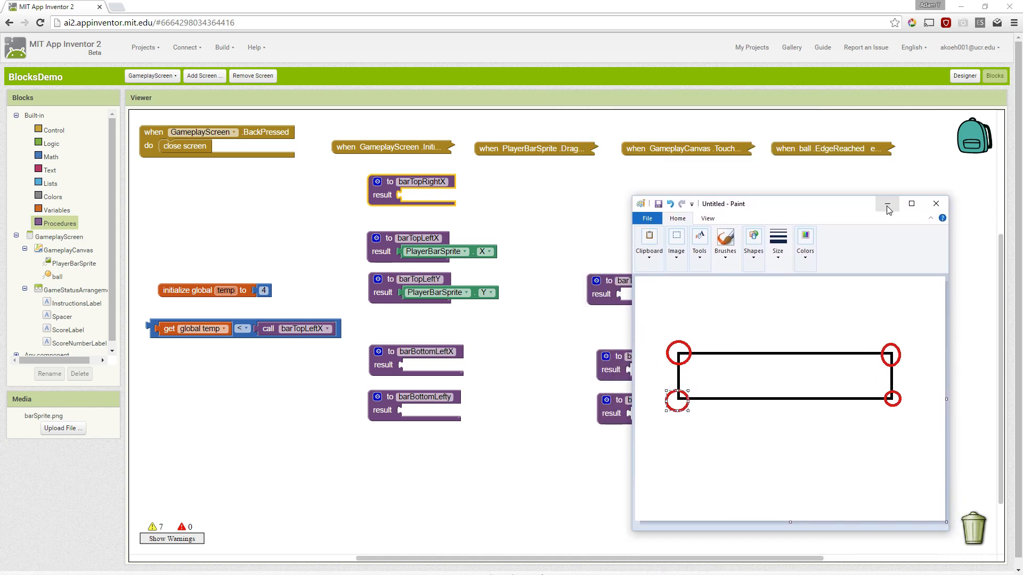
{"action": "left_click", "coordinate": [887, 204]}
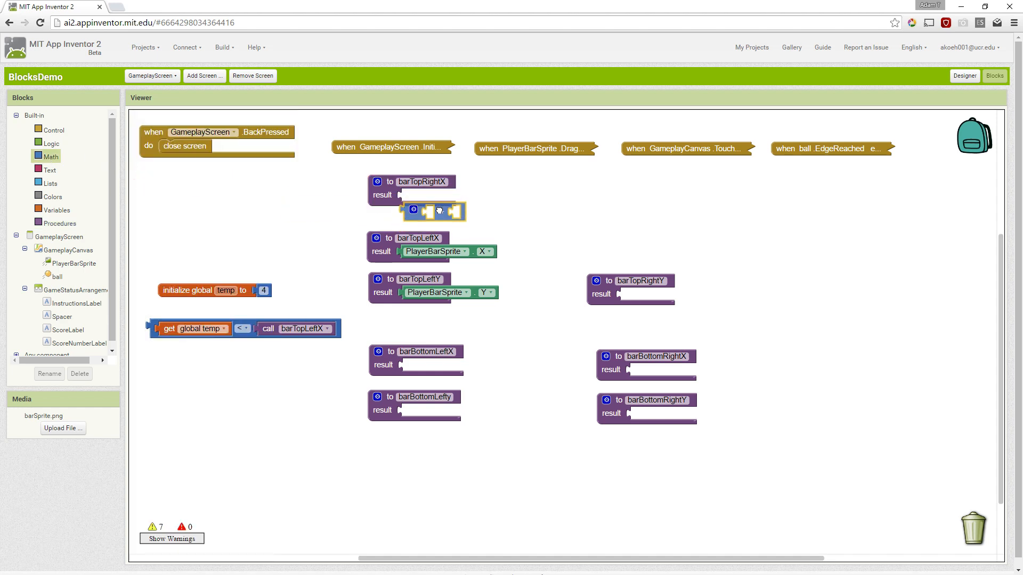
Step: Build PlayerBarSprite.X plus Width from a copied getter switched to Width
{"action": "right_click", "coordinate": [437, 251]}
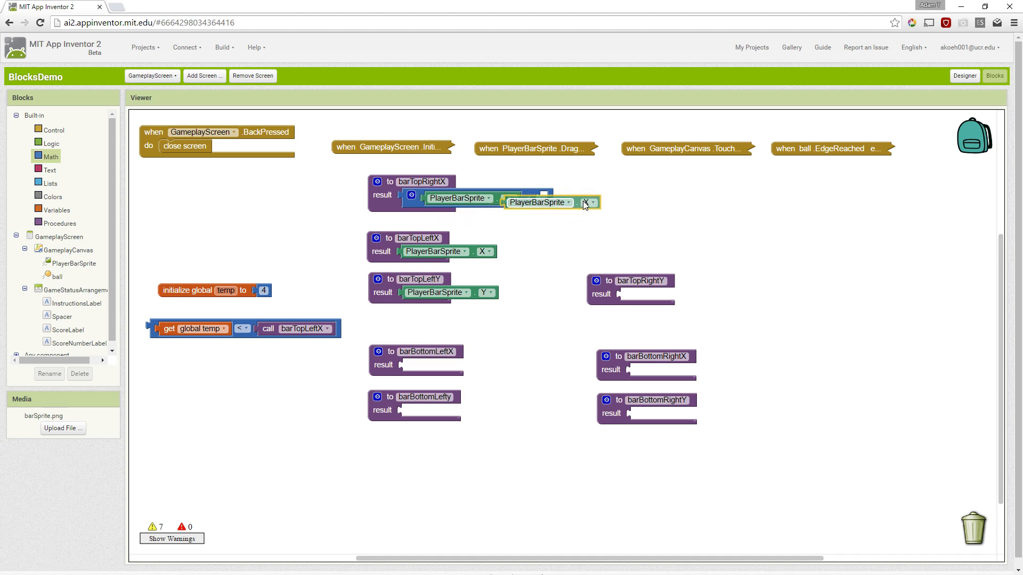
{"action": "left_click", "coordinate": [590, 203]}
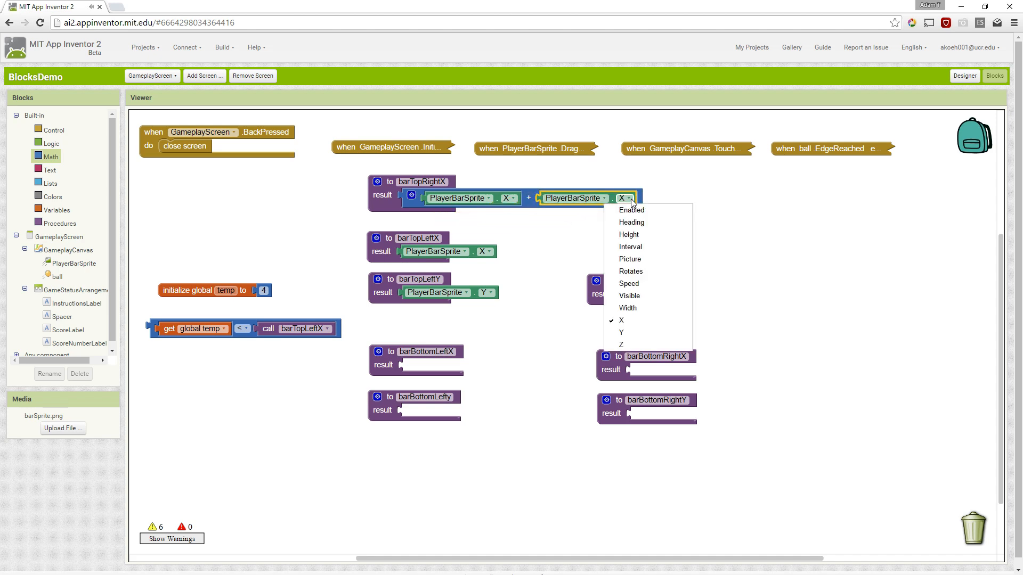
{"action": "left_click", "coordinate": [628, 307]}
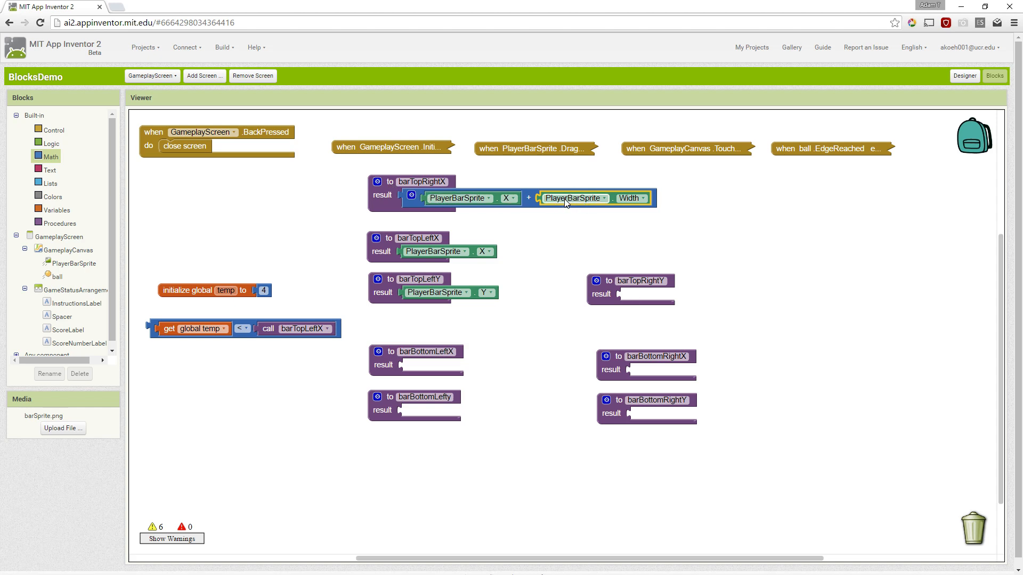
Step: Place barTopRightX at top right and make barTopRightY return PlayerBarSprite.Y
{"action": "left_click_drag", "start_coordinate": [401, 182], "coordinate": [590, 198]}
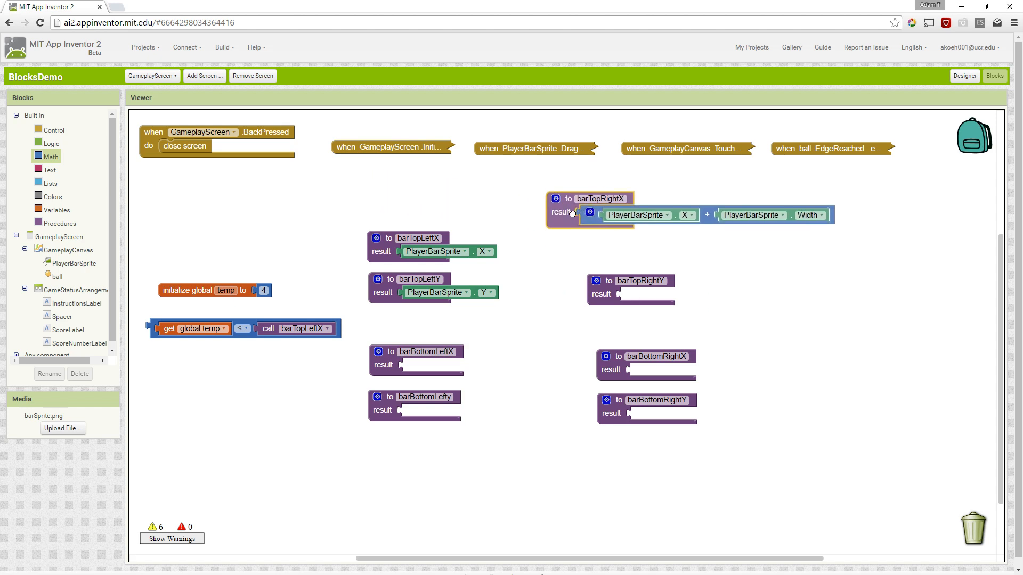
{"action": "left_click_drag", "start_coordinate": [591, 198], "coordinate": [630, 217]}
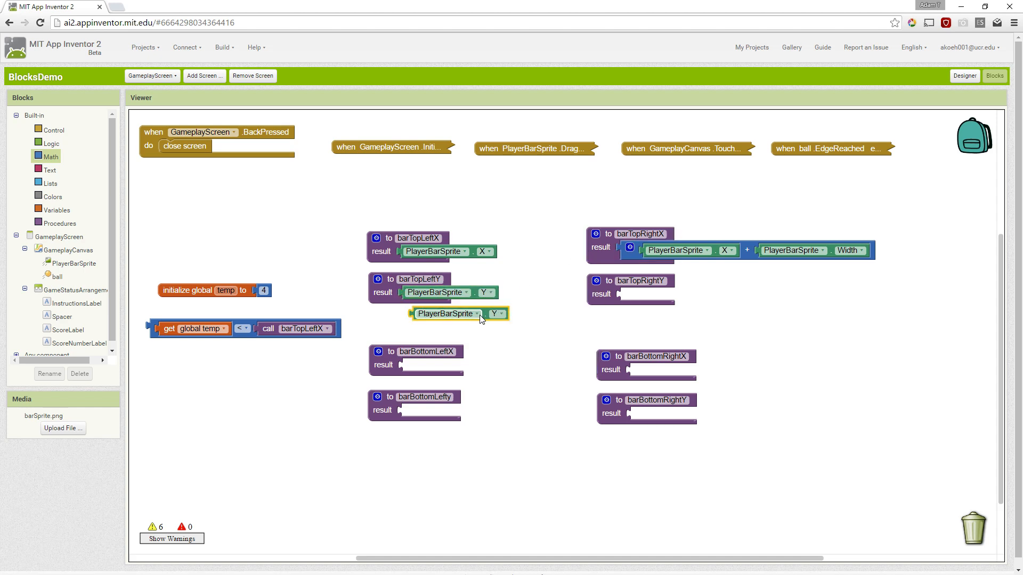
{"action": "left_click_drag", "start_coordinate": [448, 313], "coordinate": [657, 294]}
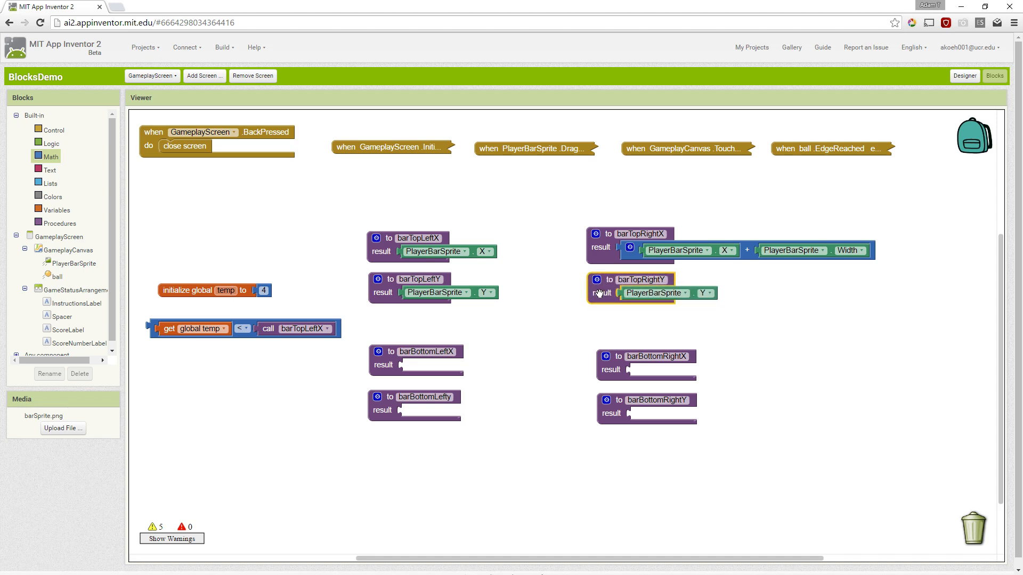
{"action": "mouse_move", "coordinate": [599, 293]}
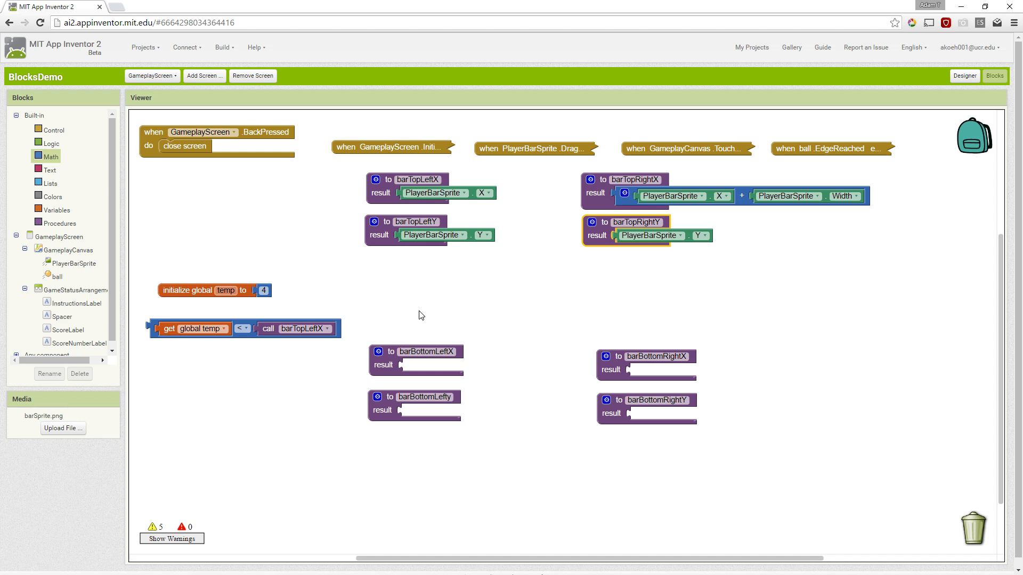
{"action": "mouse_move", "coordinate": [419, 323]}
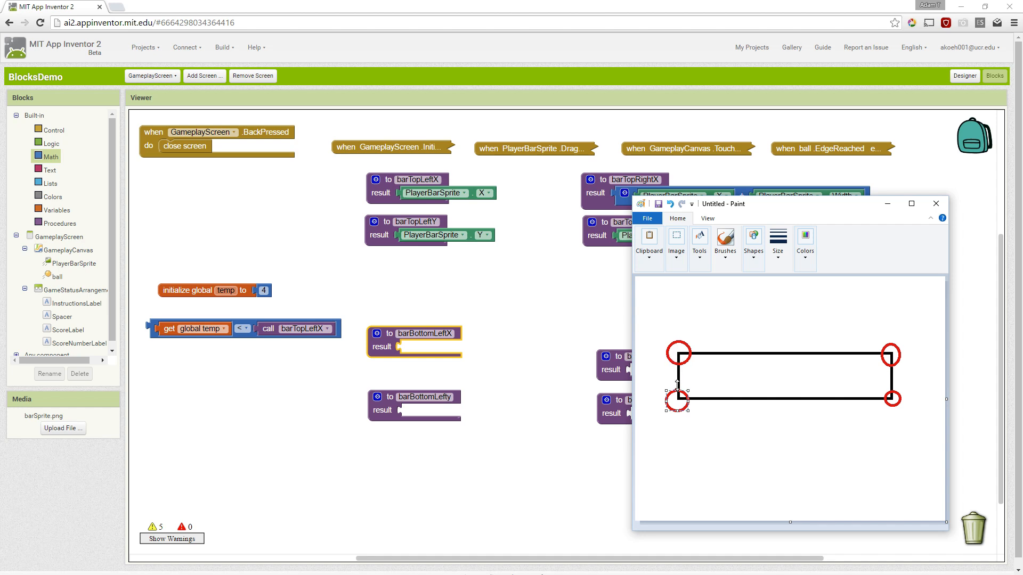
{"action": "mouse_move", "coordinate": [676, 402]}
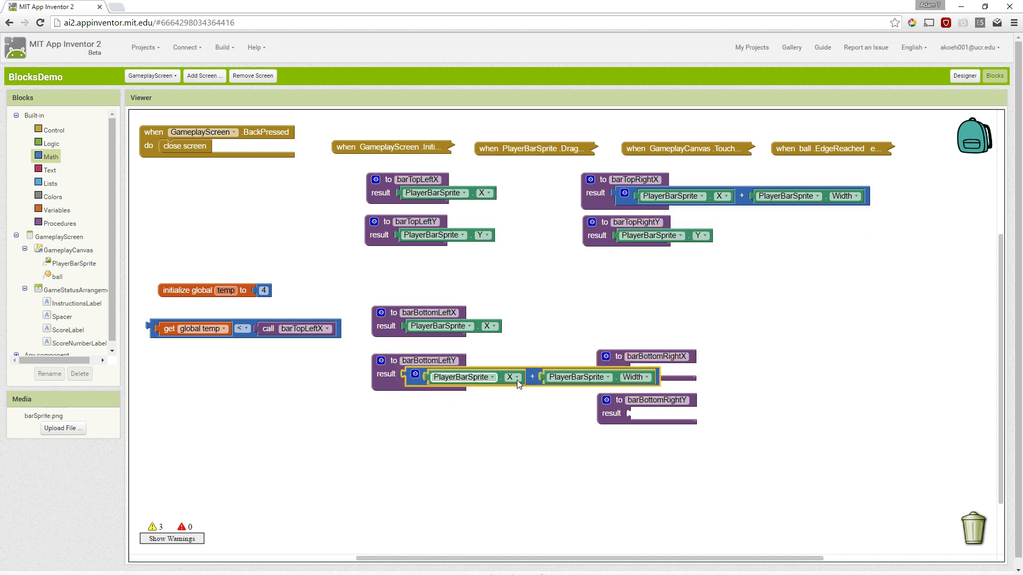
Step: Switch barBottomLeftY's sum getters from X to Y and from Width toward Height
{"action": "left_click", "coordinate": [516, 377]}
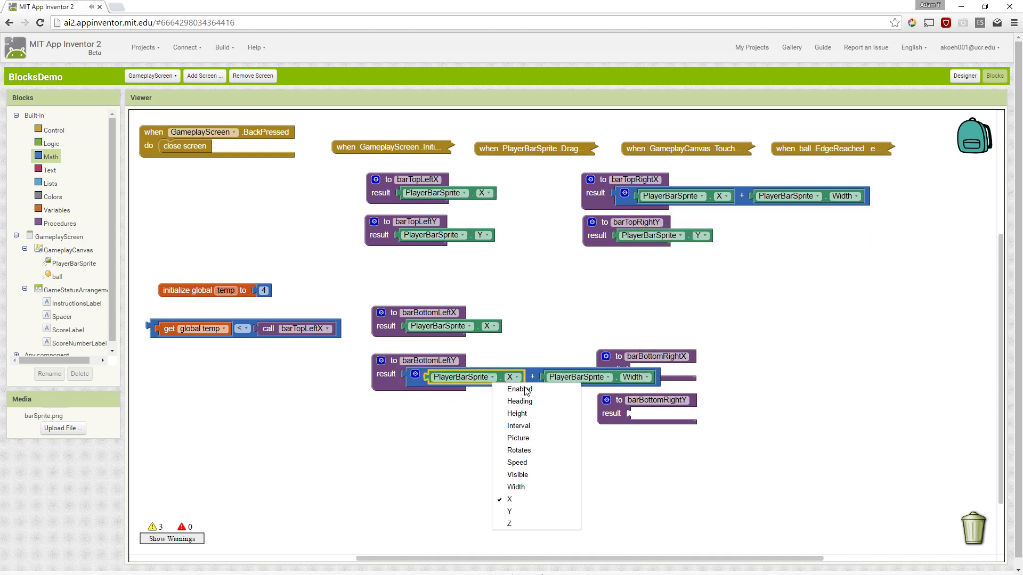
{"action": "left_click", "coordinate": [510, 512]}
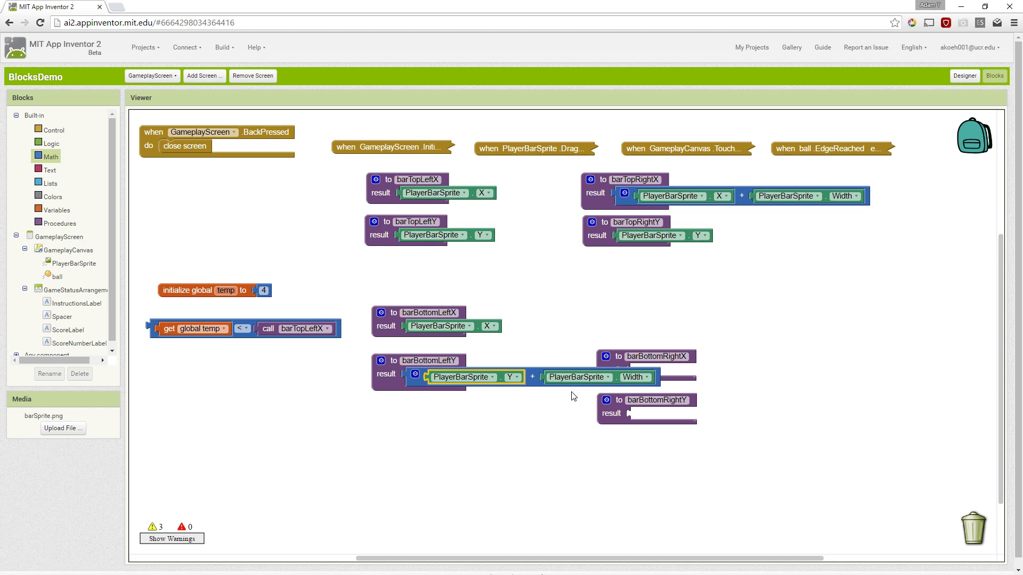
{"action": "left_click", "coordinate": [646, 377]}
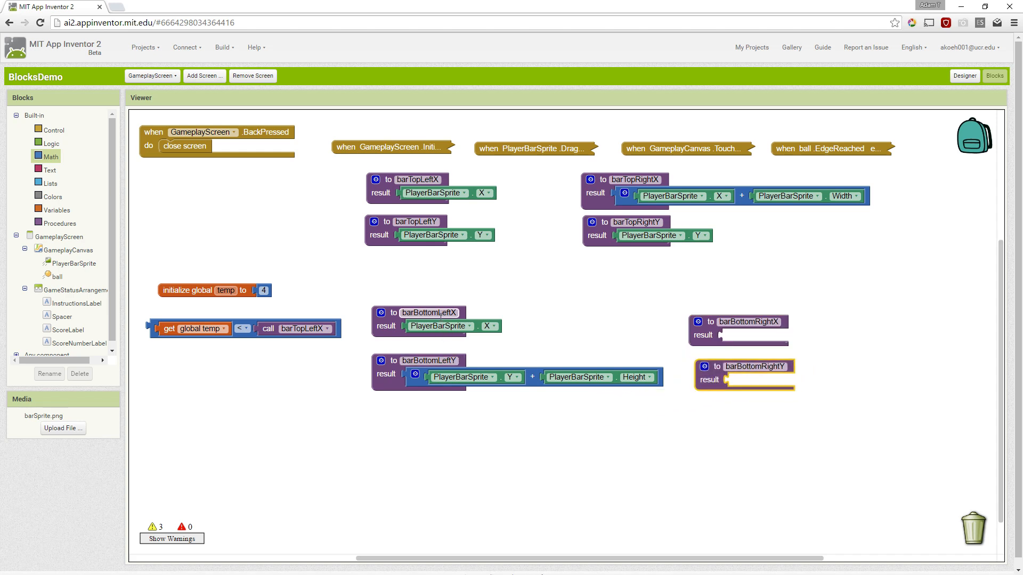
{"action": "mouse_move", "coordinate": [464, 368]}
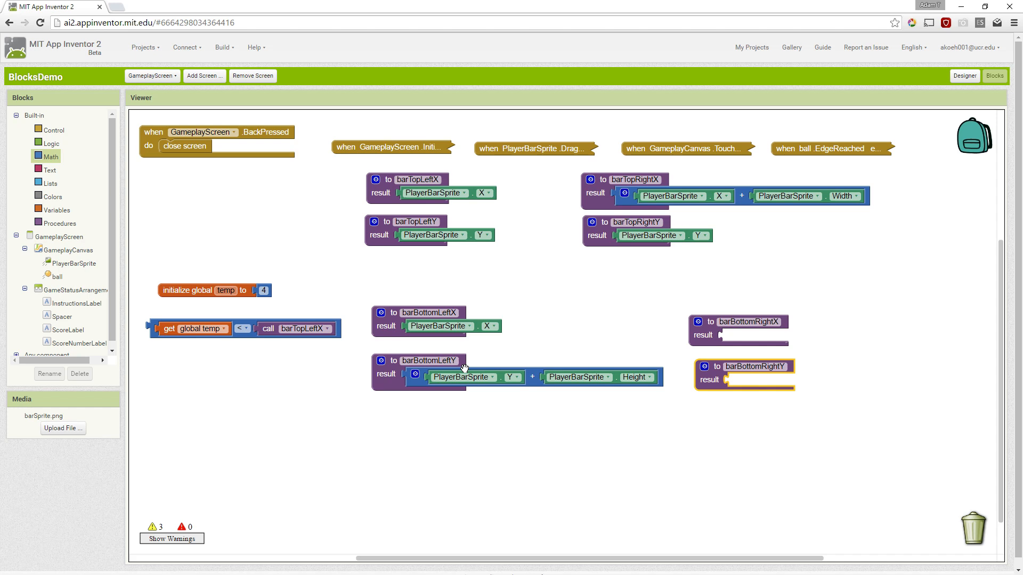
{"action": "mouse_move", "coordinate": [463, 378]}
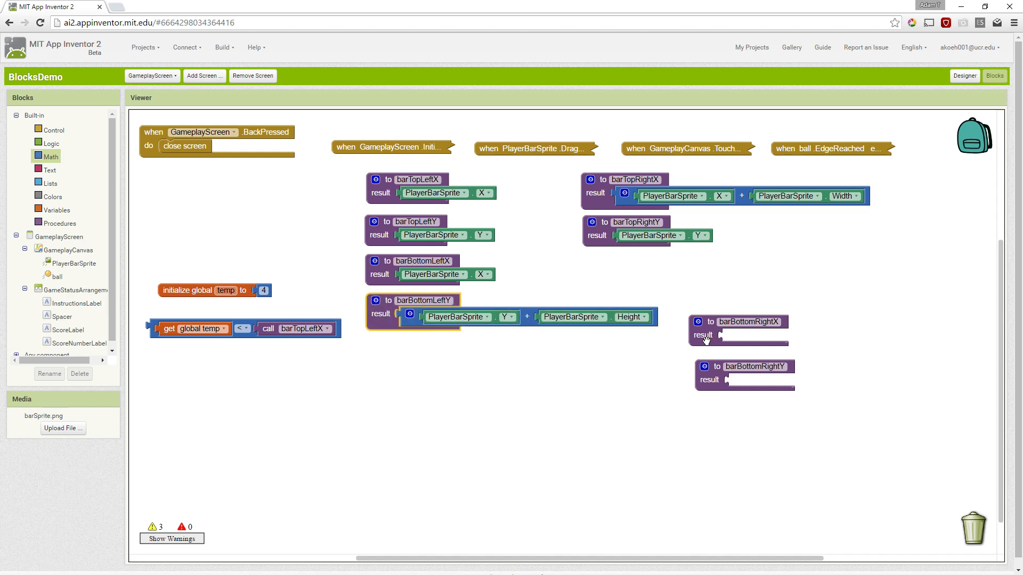
Step: Move barBottomRightX below the bottom-left procedures and give it X plus Width
{"action": "left_click_drag", "start_coordinate": [738, 326], "coordinate": [593, 372]}
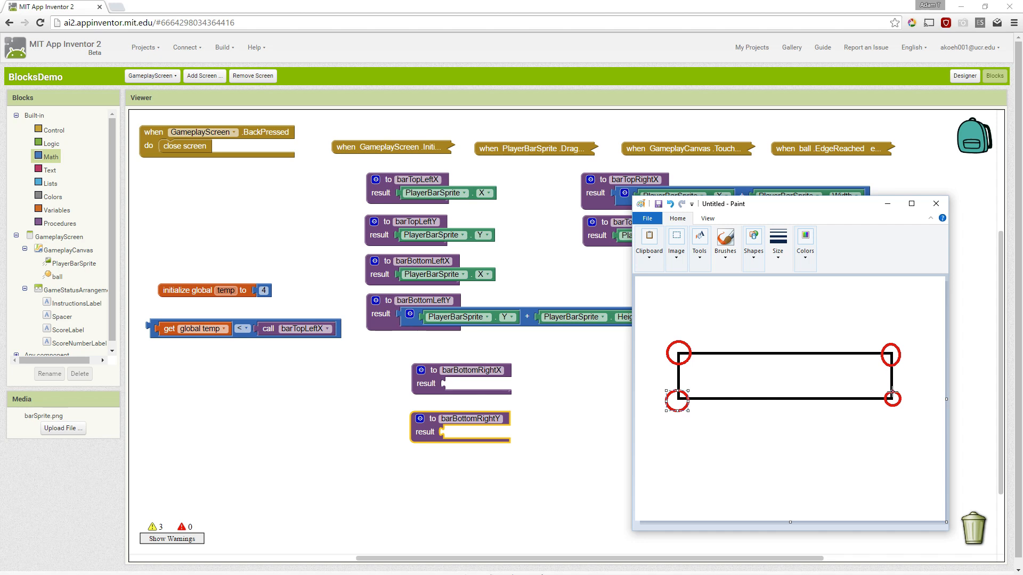
{"action": "mouse_move", "coordinate": [892, 398]}
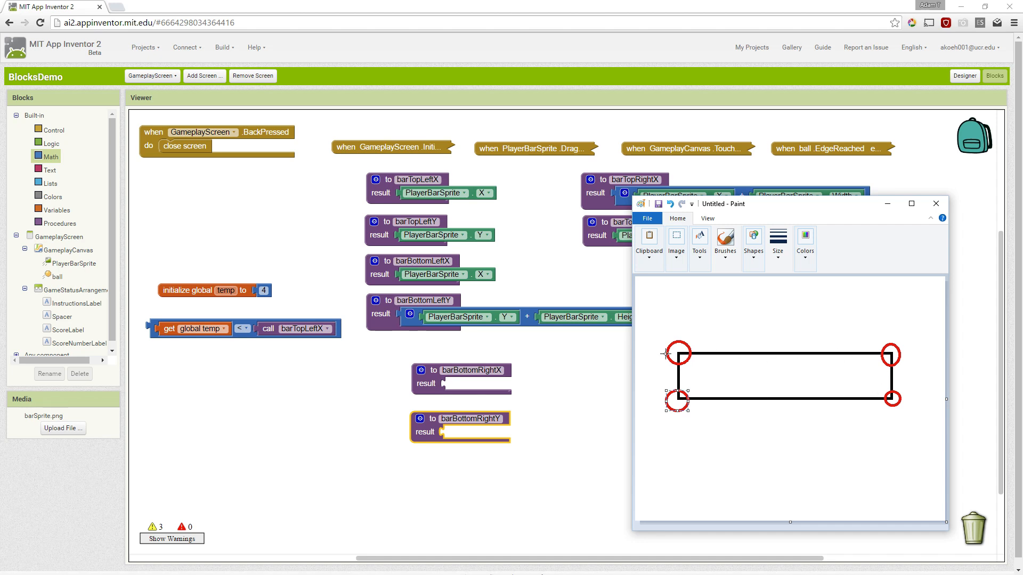
{"action": "left_click", "coordinate": [936, 203]}
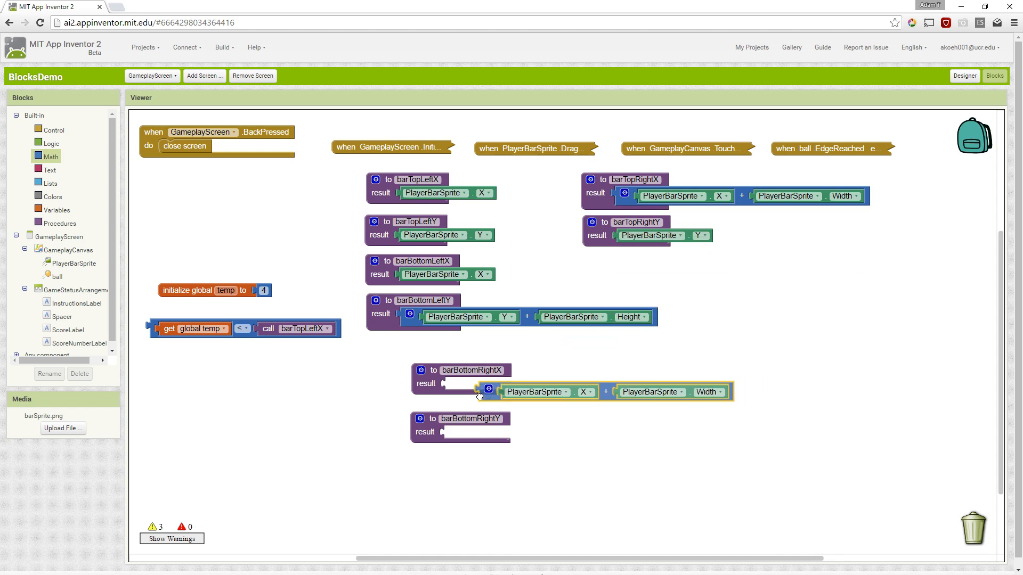
{"action": "left_click_drag", "start_coordinate": [488, 392], "coordinate": [454, 384]}
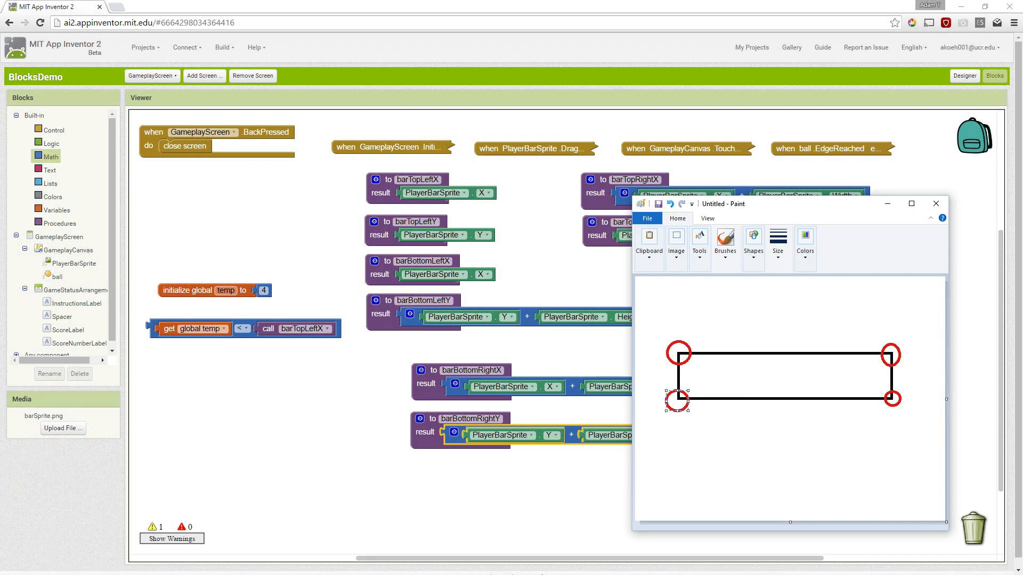
{"action": "mouse_move", "coordinate": [892, 378]}
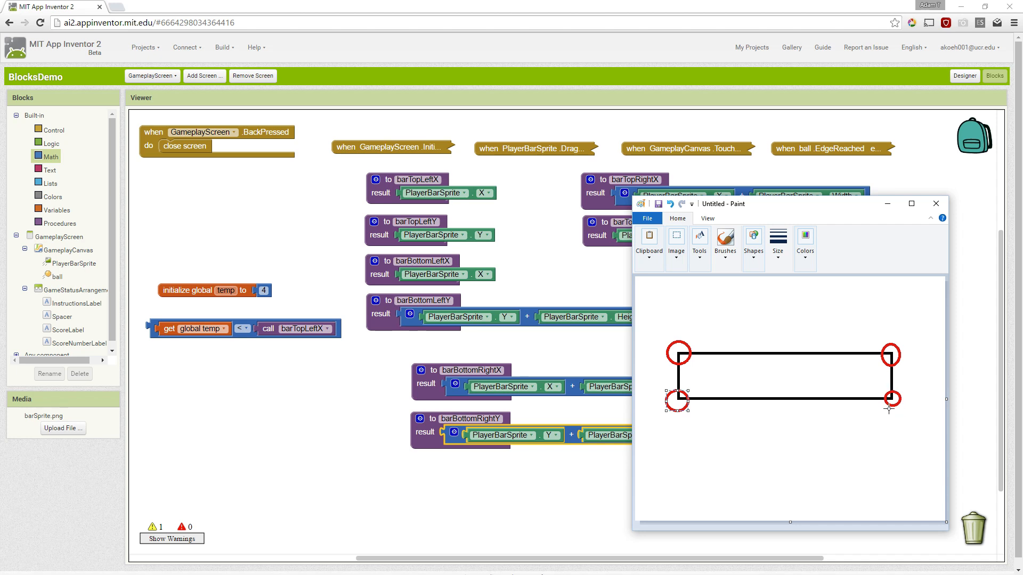
{"action": "left_click", "coordinate": [936, 203]}
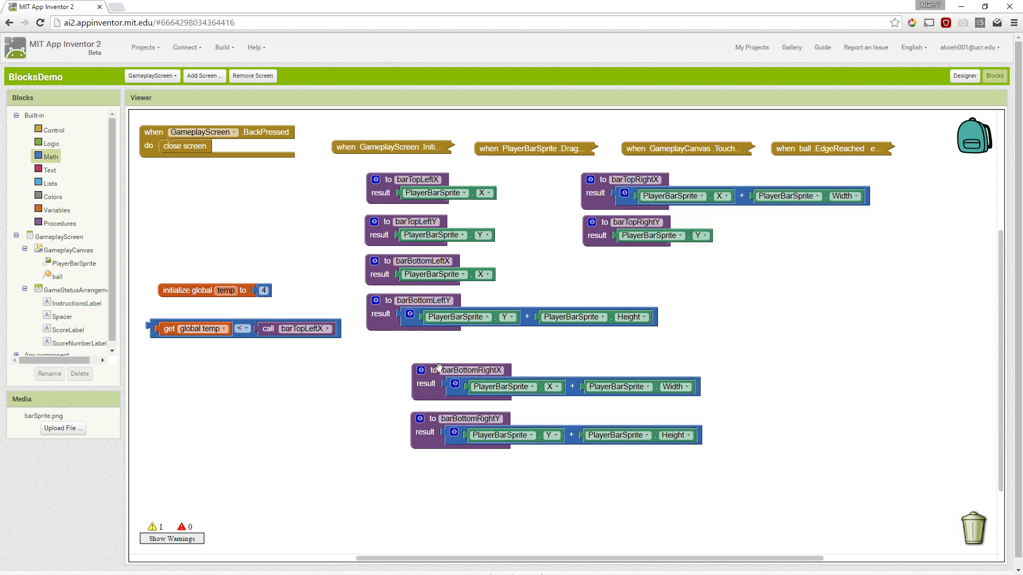
Step: Move the barBottomRightX procedure block into the right column beneath barTopRightY
{"action": "left_click_drag", "start_coordinate": [469, 369], "coordinate": [634, 259]}
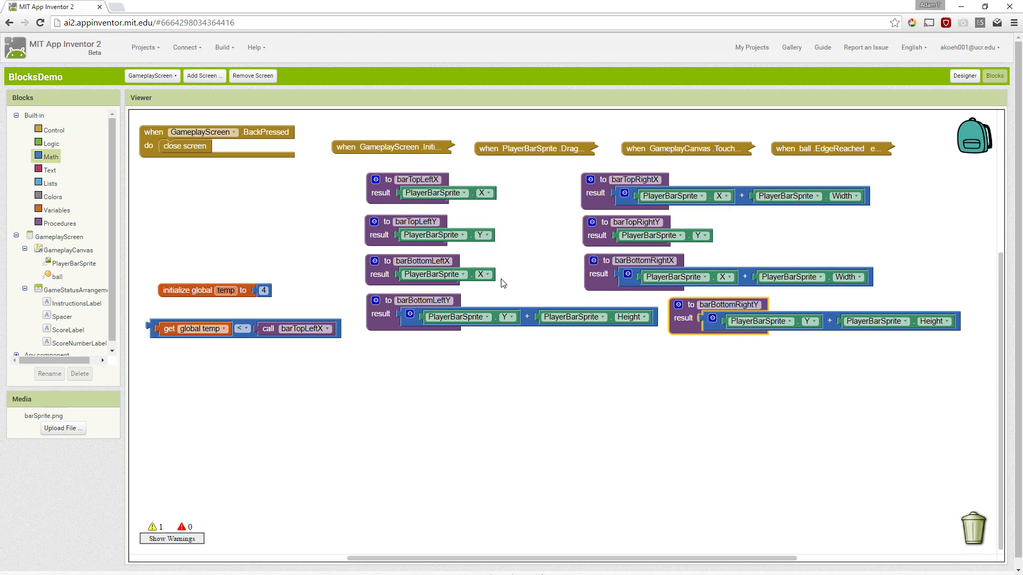
{"action": "mouse_move", "coordinate": [476, 302]}
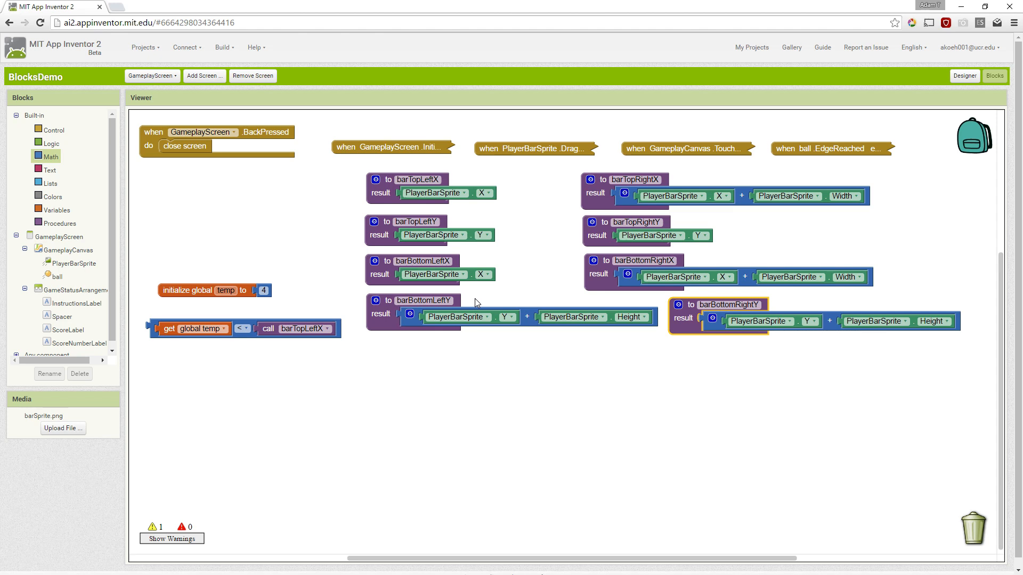
{"action": "mouse_move", "coordinate": [244, 326]}
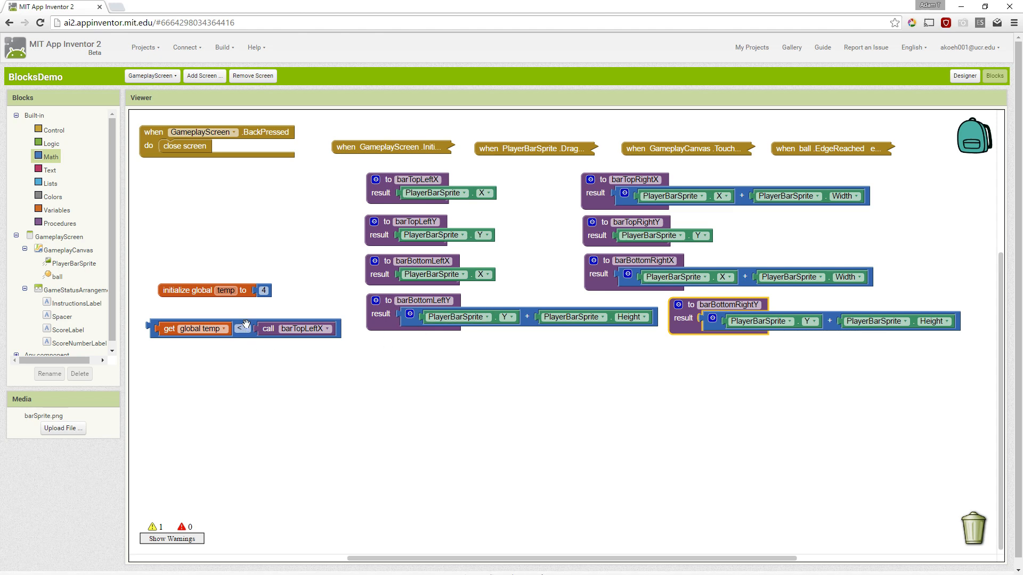
{"action": "mouse_move", "coordinate": [273, 329]}
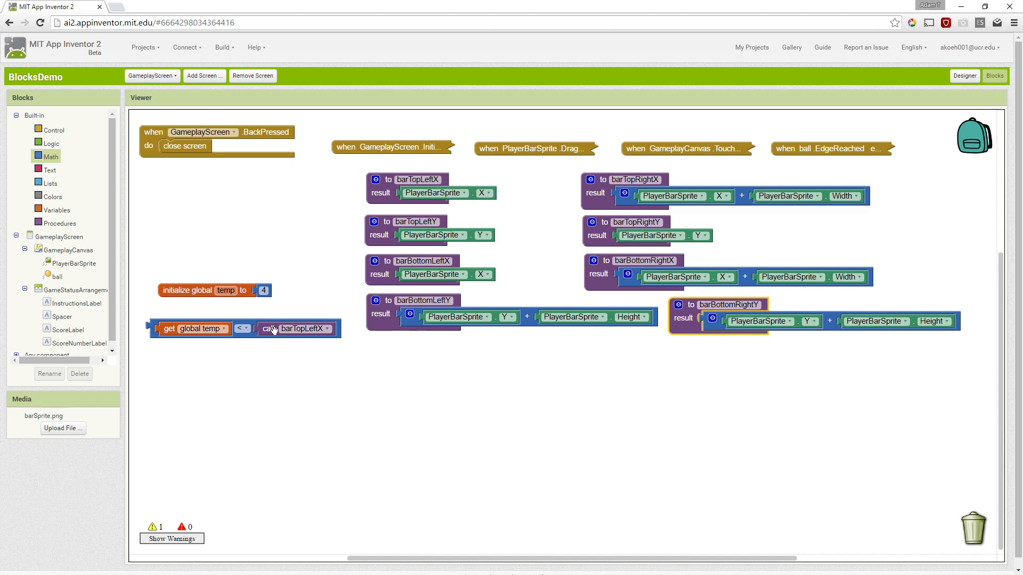